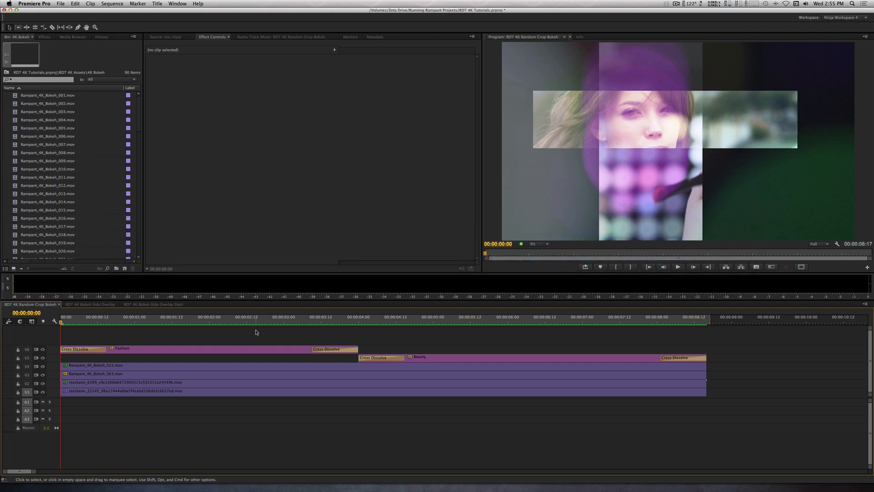
# Select the stock clips on V2 and then V1 to view their Random Crop settings
pyautogui.click(678, 267)
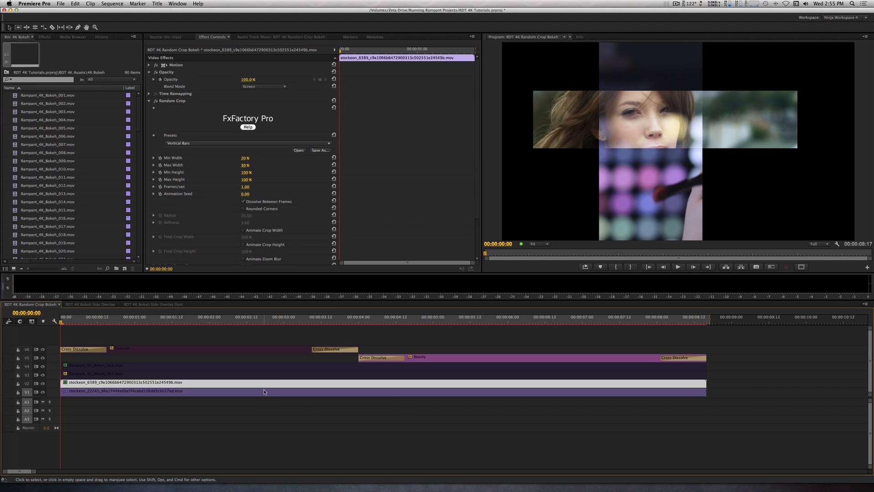
pyautogui.moveTo(263, 391)
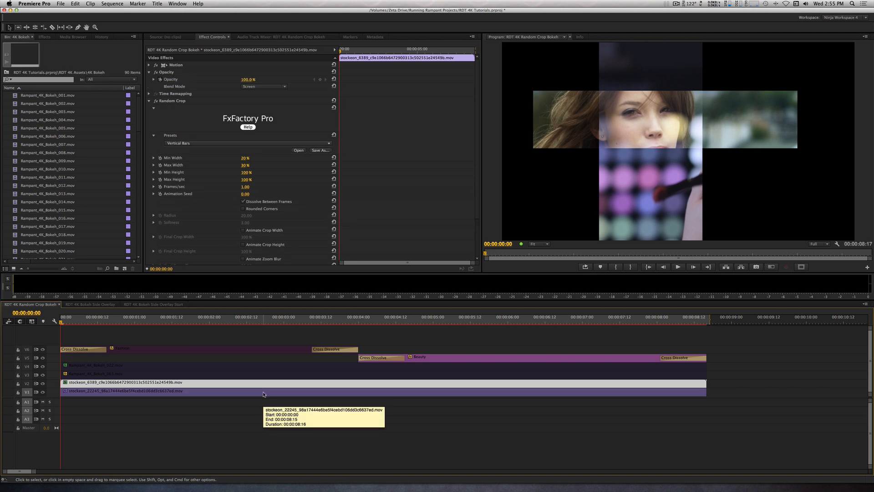
pyautogui.click(126, 390)
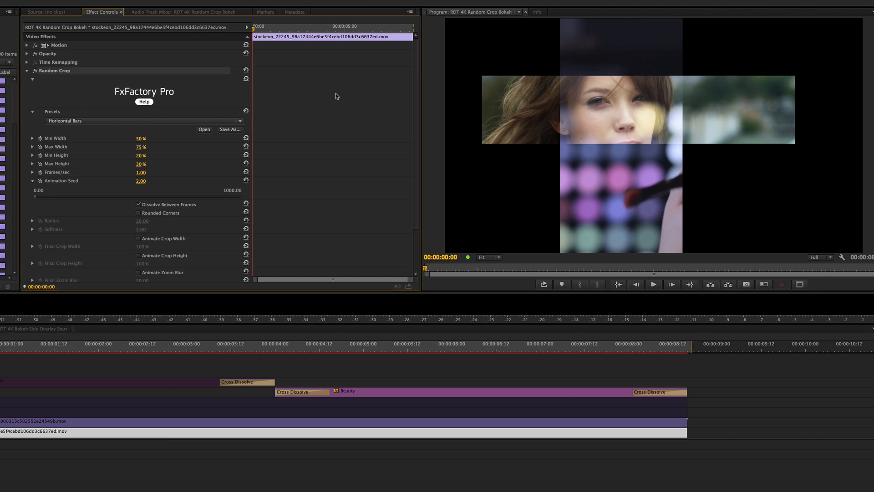
pyautogui.moveTo(202, 157)
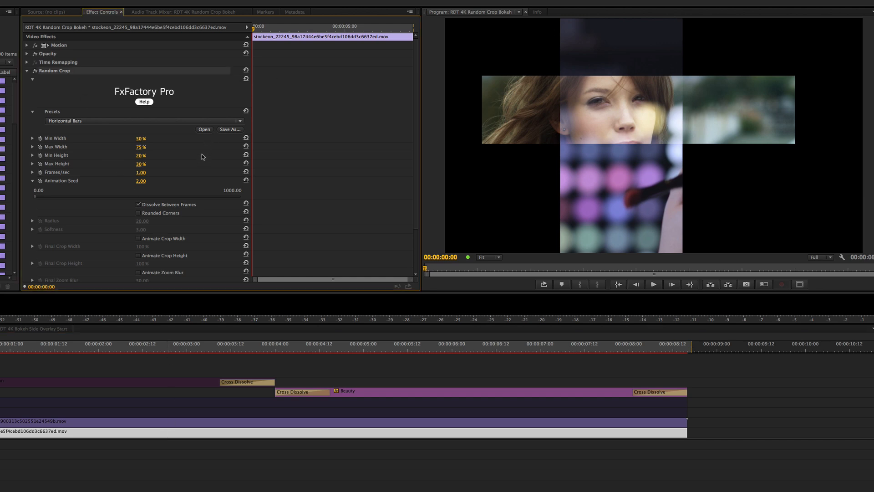
pyautogui.moveTo(201, 183)
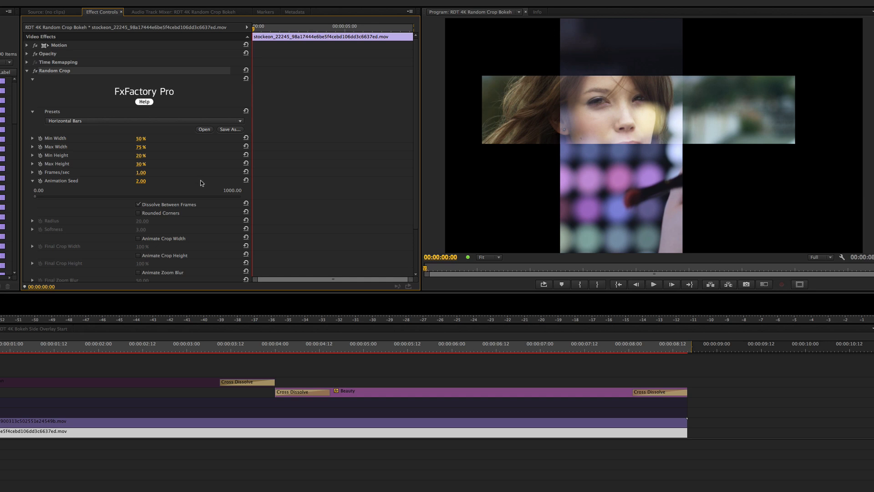
pyautogui.moveTo(203, 184)
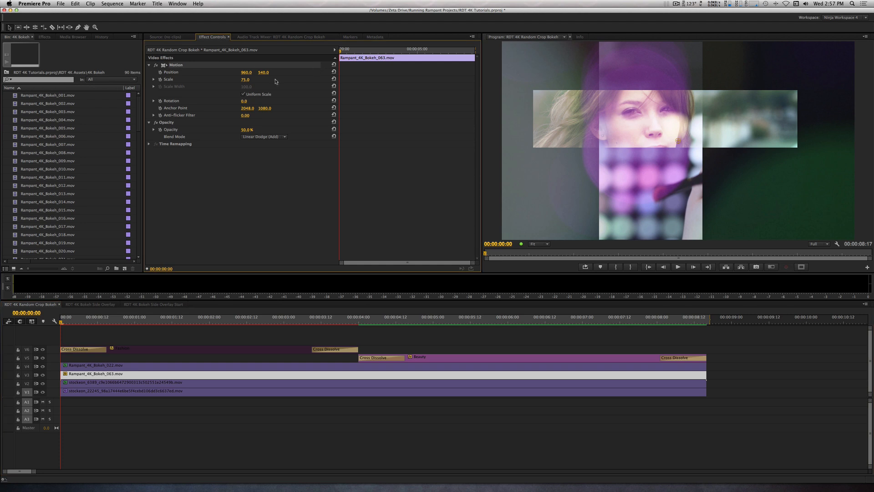
pyautogui.moveTo(299, 139)
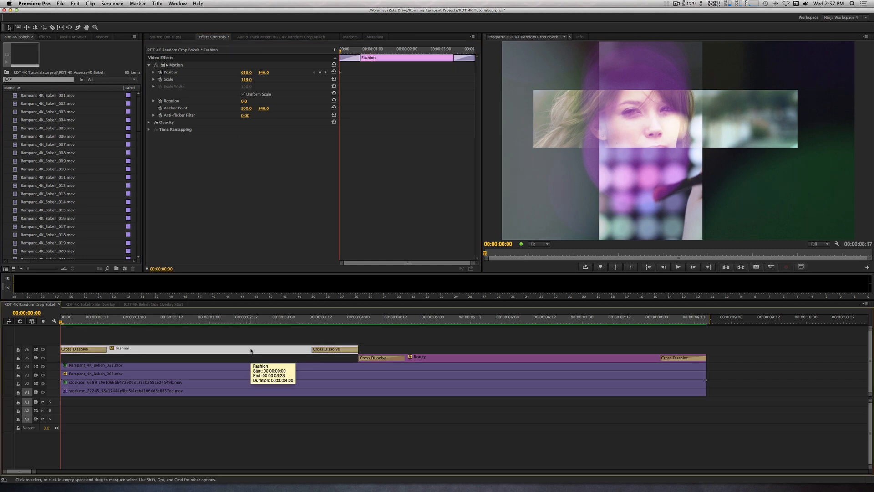
pyautogui.moveTo(251, 350)
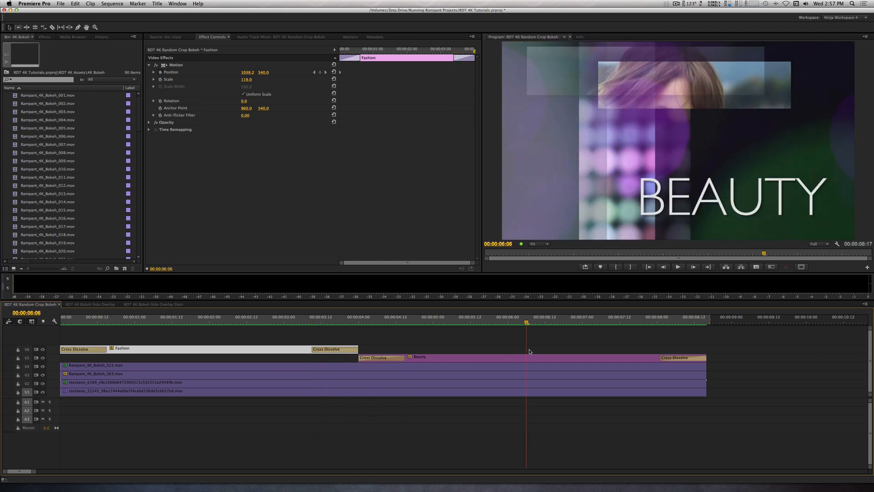
# Scrub near the end and back to the BEAUTY title's start, then deselect all clips
pyautogui.click(673, 316)
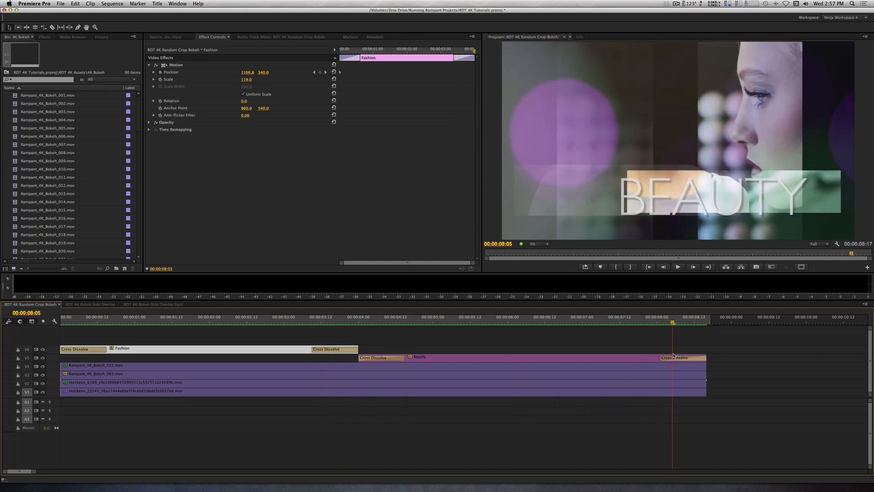
pyautogui.click(364, 316)
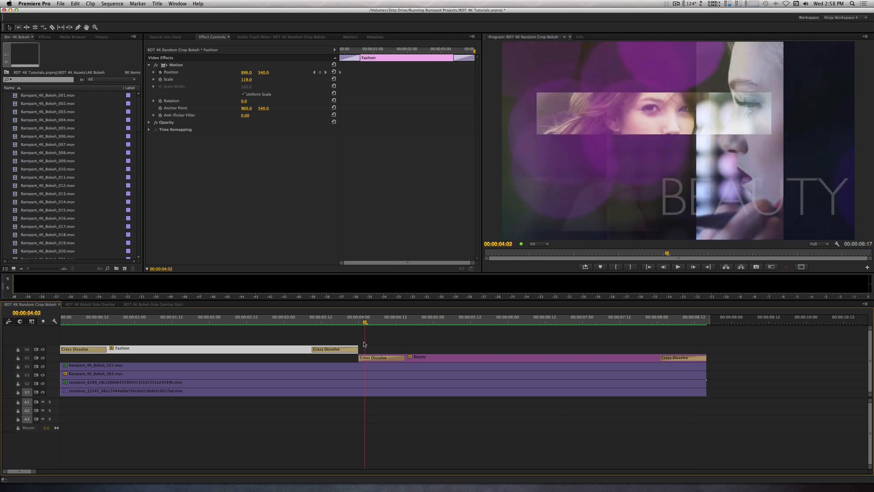
pyautogui.click(95, 322)
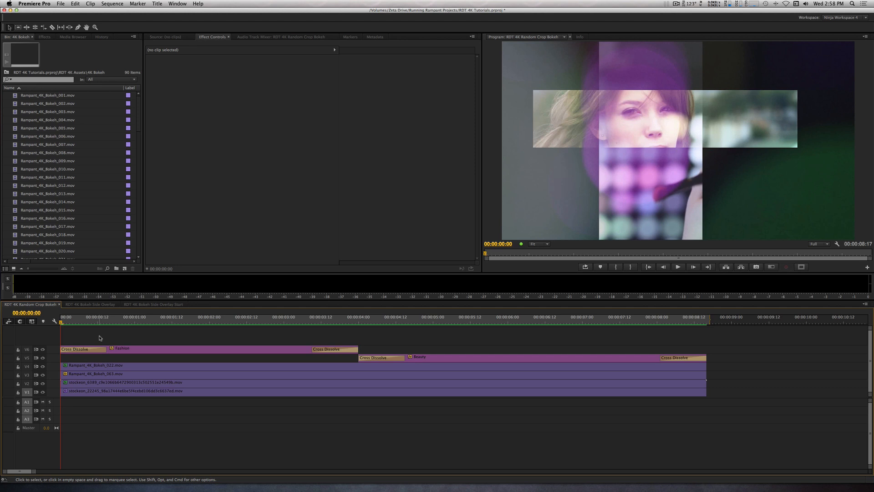
# Open the RDT 4K Bokeh Side Overlay sequence tab in the Timeline
pyautogui.click(158, 303)
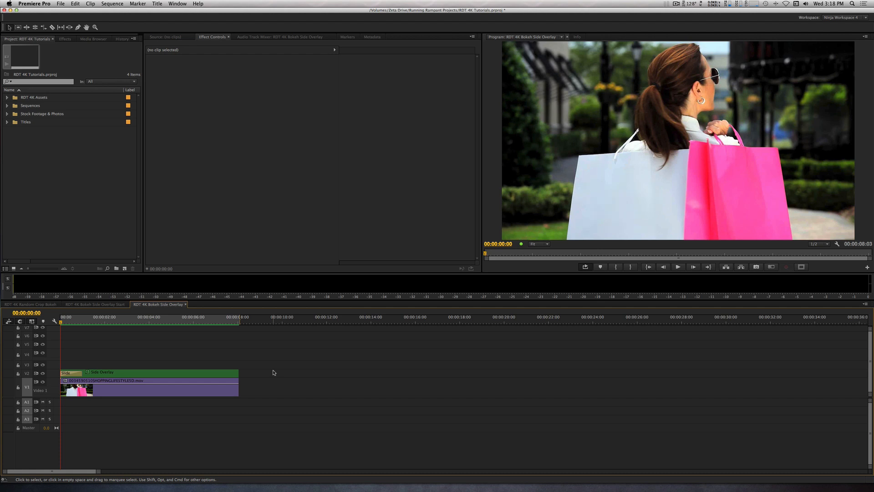
# Switch to the RDT 4K Bokeh Side Overlay Start sequence tab
pyautogui.click(95, 305)
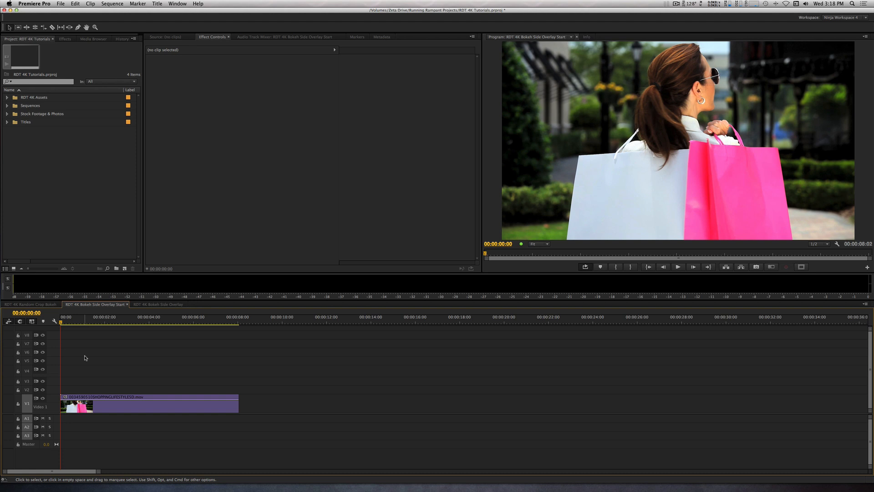
pyautogui.click(677, 266)
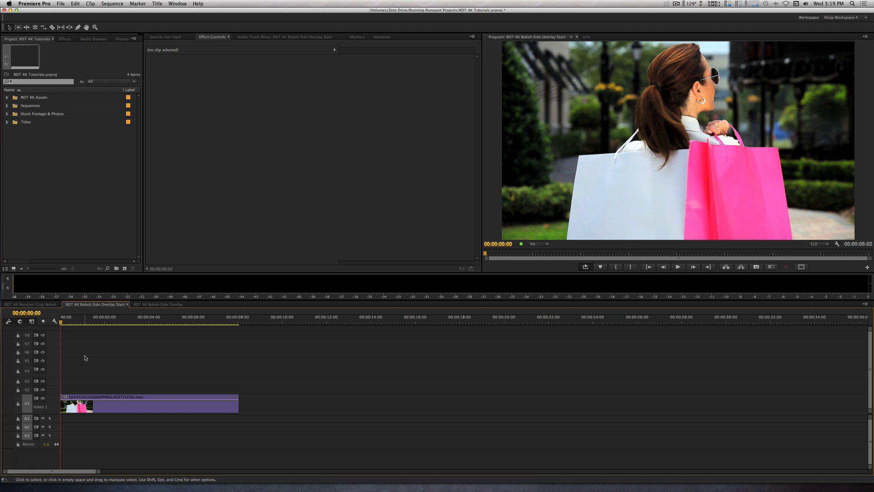
pyautogui.moveTo(108, 380)
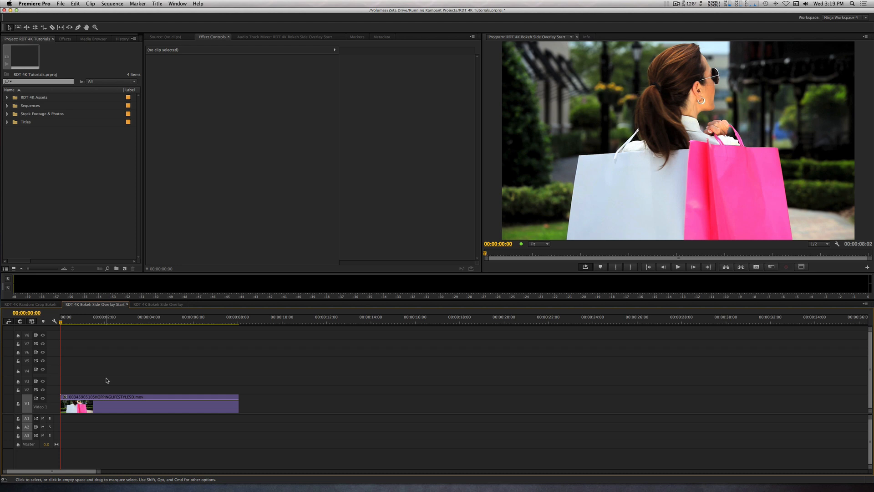
# Drag Rampant_4K_Bokeh_001 from the 4K Bokeh folder onto V2 above the shopping clip
pyautogui.click(7, 97)
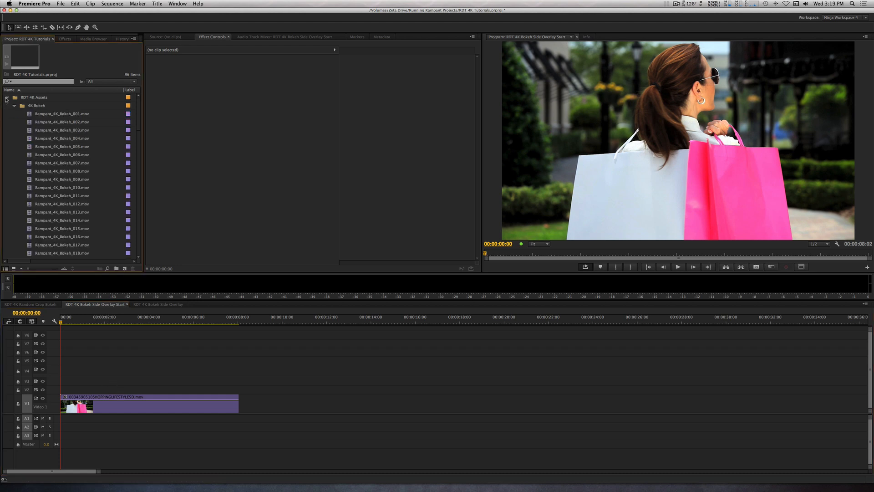
pyautogui.click(62, 114)
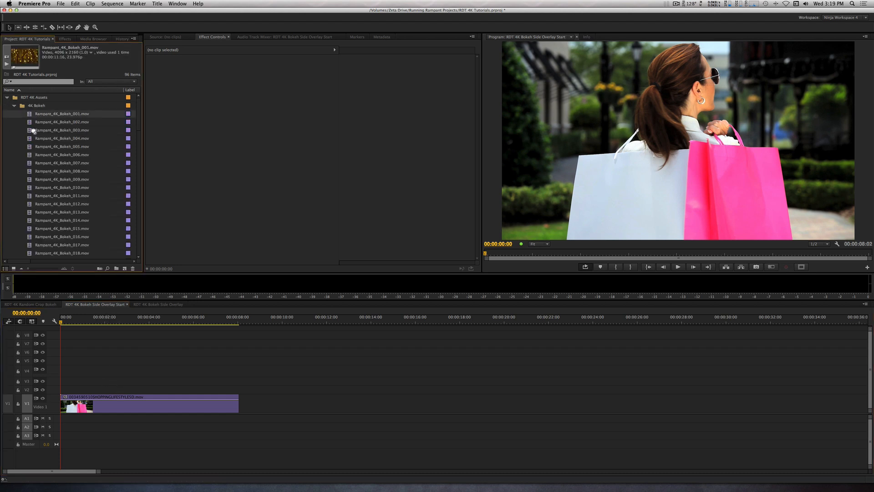
pyautogui.moveTo(61, 114); pyautogui.dragTo(189, 388)
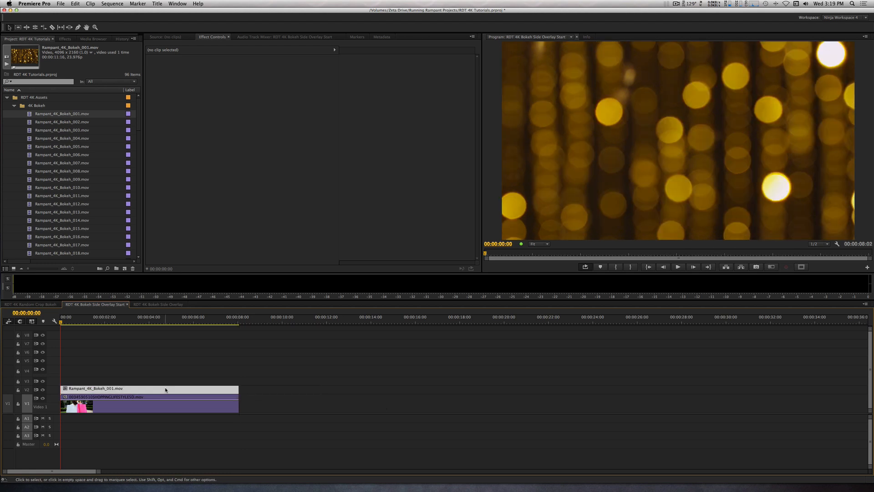
# Set the bokeh clip's Motion Scale to 50%
pyautogui.click(147, 388)
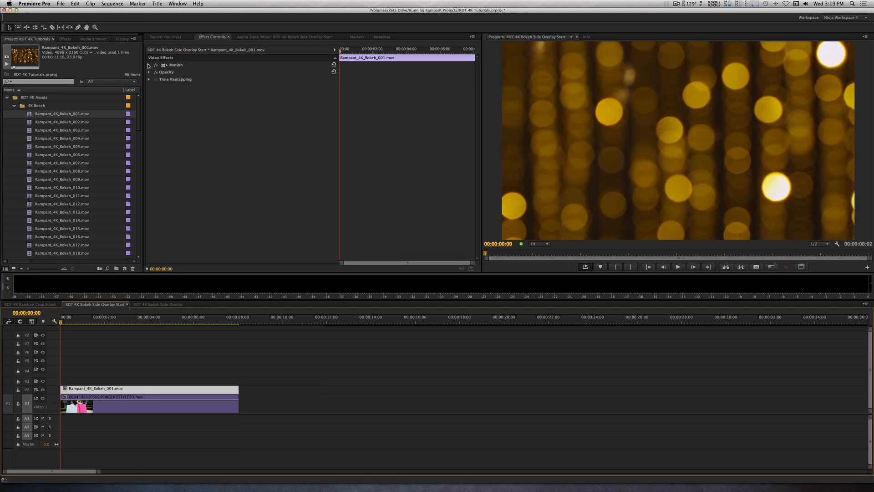
pyautogui.click(149, 65)
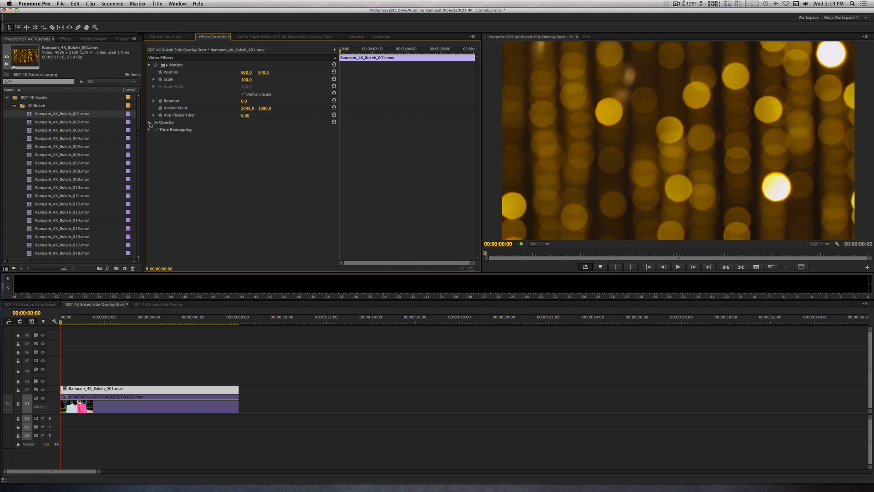
pyautogui.click(149, 122)
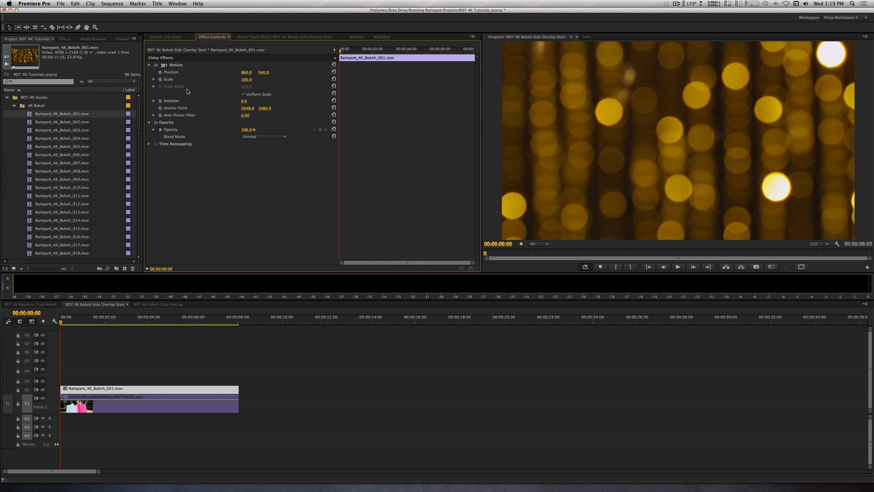
pyautogui.doubleClick(246, 80)
pyautogui.write('50')
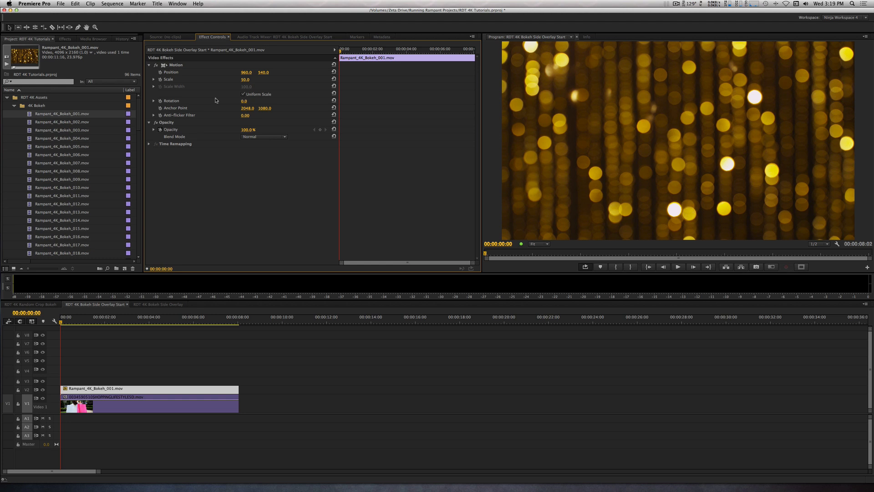
# Apply the Crop effect to the bokeh clip, cropping 86% from the left
pyautogui.click(64, 38)
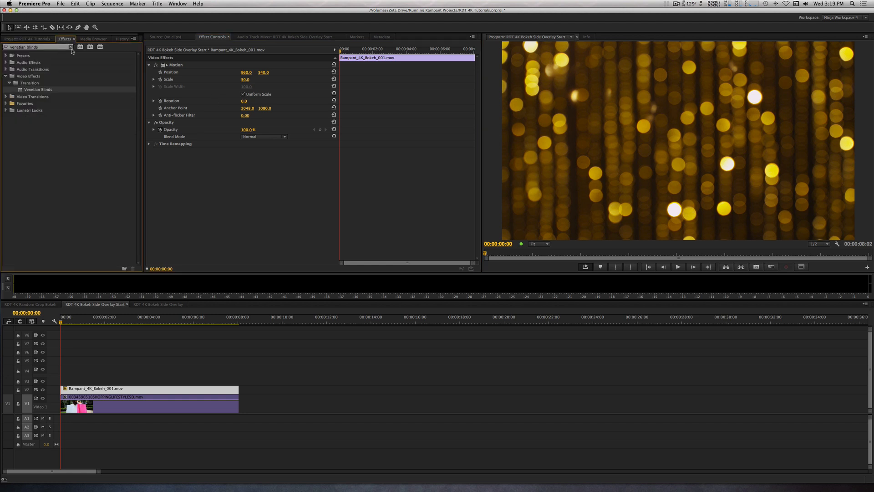
pyautogui.click(70, 47)
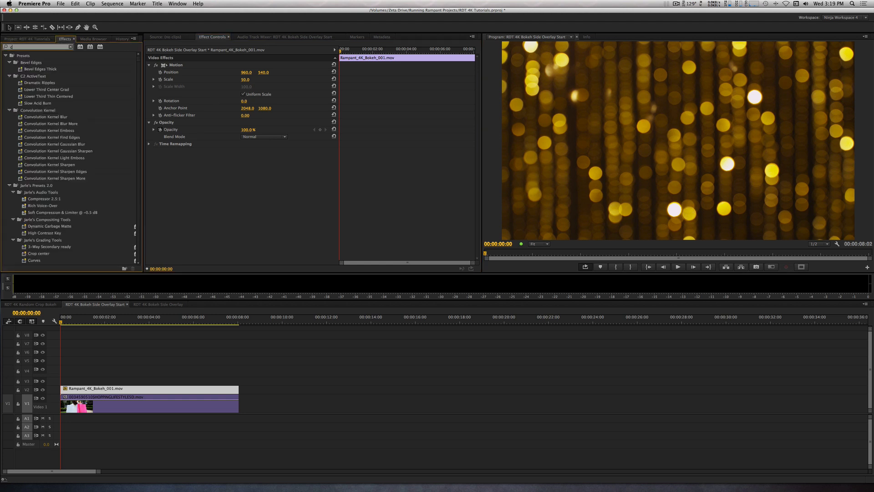
pyautogui.write('crop')
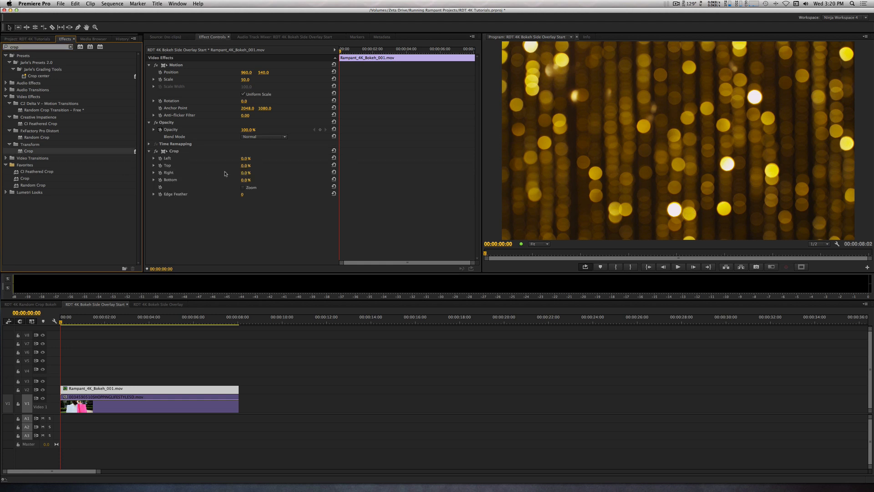
pyautogui.doubleClick(245, 158)
pyautogui.write('86')
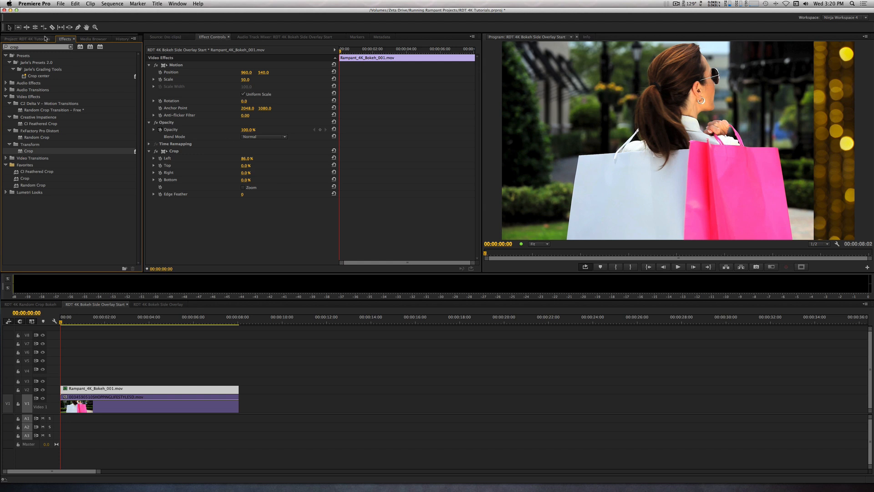
pyautogui.click(23, 38)
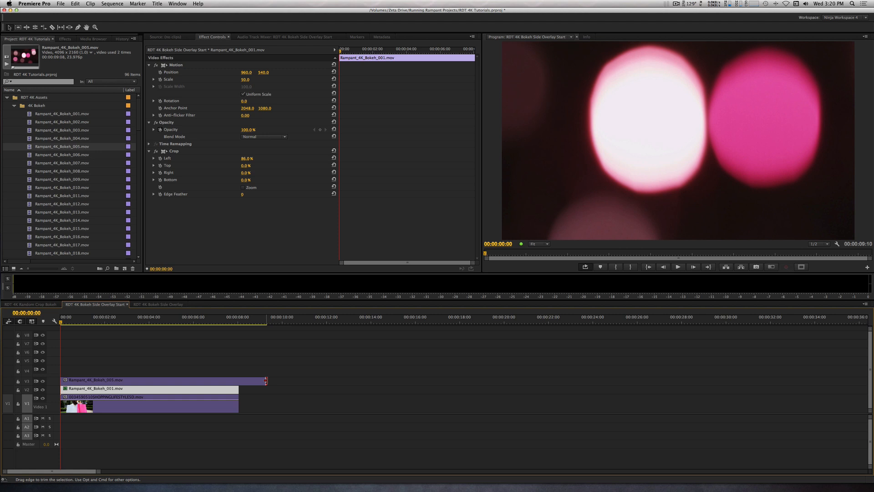
# Trim Rampant_4K_Bokeh_005 to the sequence, scale it to 55% and move Position X to about 2822
pyautogui.moveTo(266, 379); pyautogui.dragTo(232, 380)
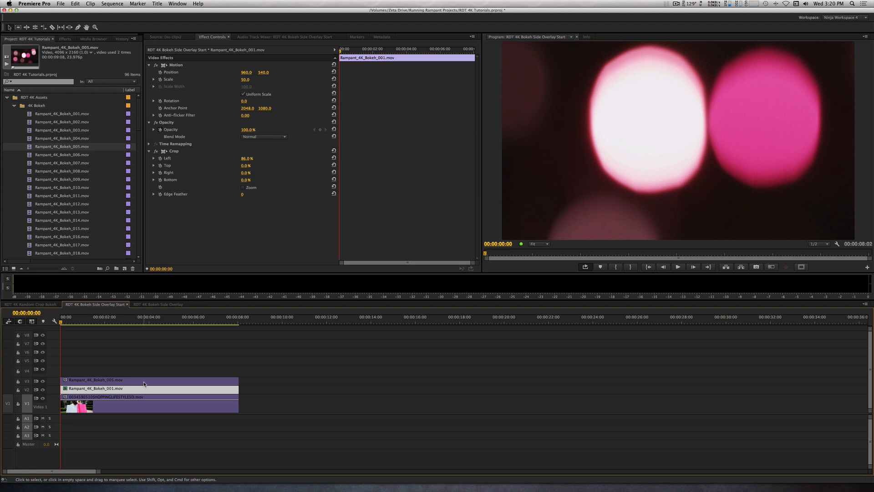
pyautogui.click(112, 379)
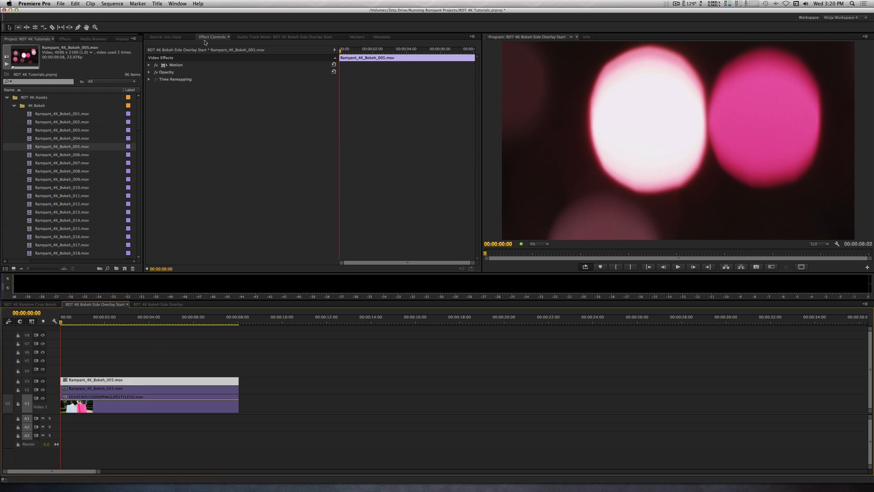
pyautogui.click(149, 65)
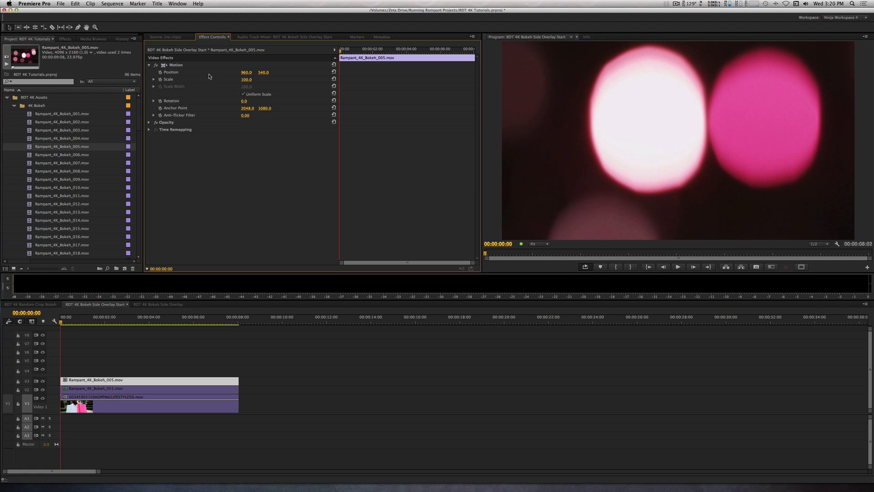
pyautogui.doubleClick(246, 79)
pyautogui.write('55')
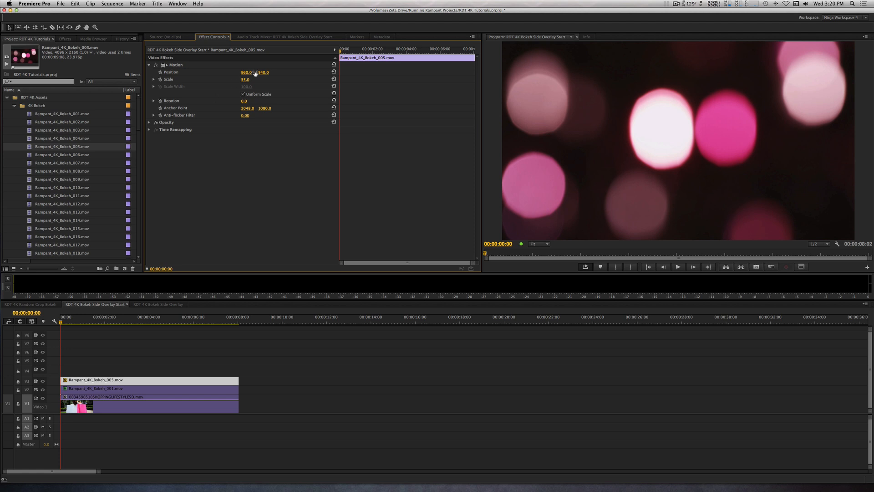
pyautogui.moveTo(245, 72); pyautogui.dragTo(265, 72)
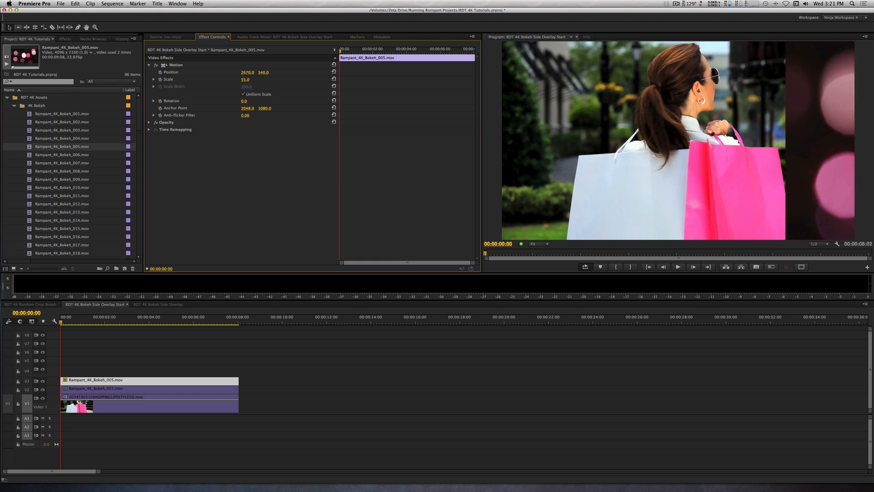
pyautogui.moveTo(247, 72); pyautogui.dragTo(256, 72)
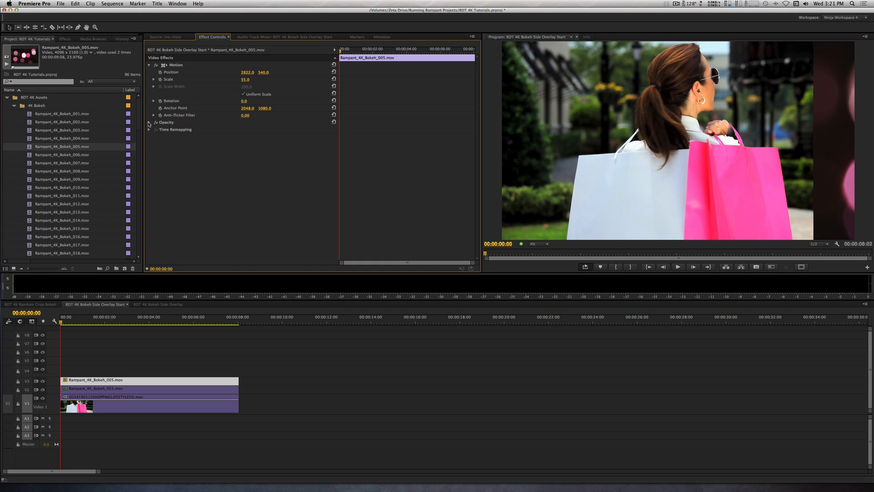
# Set the bokeh clip's blend mode to Linear Dodge (Add) and Option-drag a copy up to V4
pyautogui.click(149, 122)
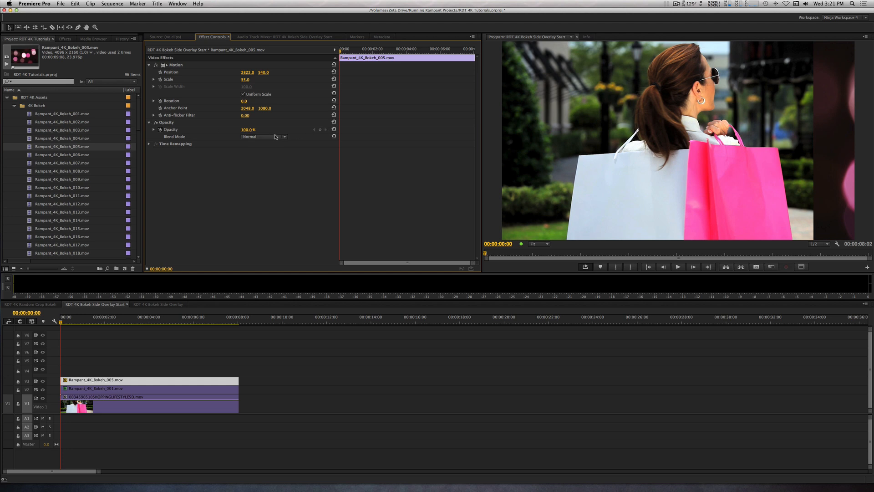
pyautogui.click(263, 136)
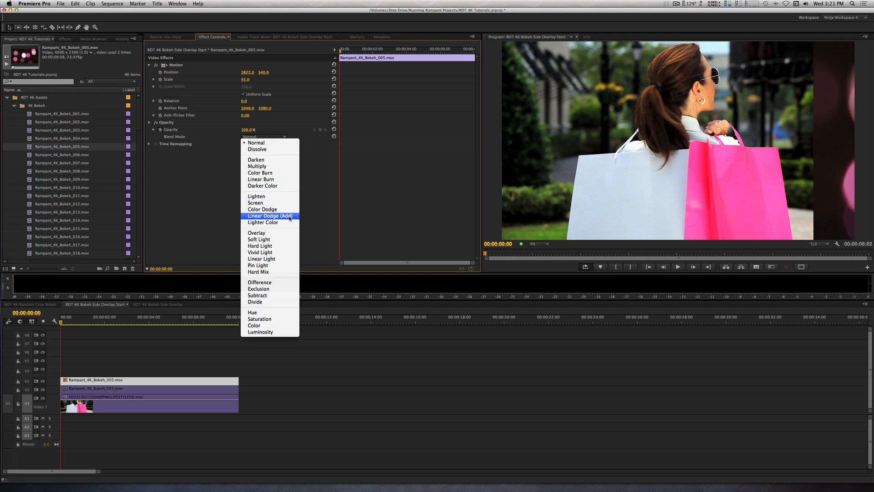
pyautogui.click(270, 216)
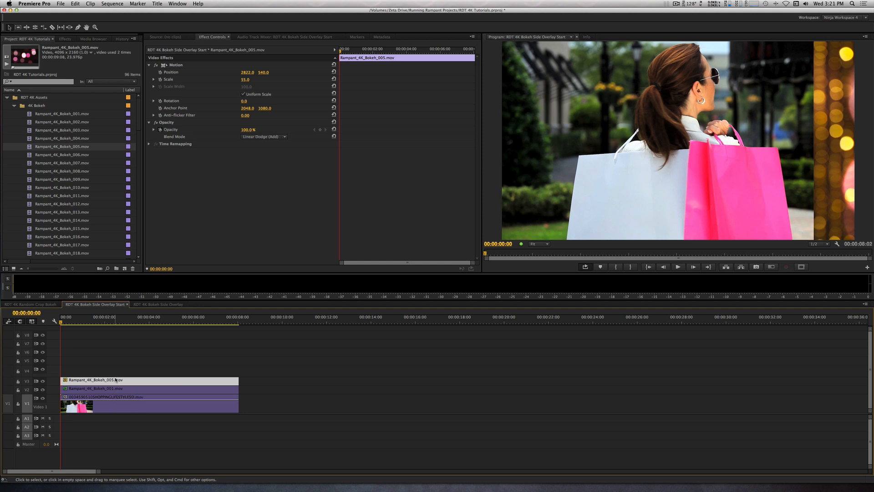
pyautogui.moveTo(117, 380); pyautogui.dragTo(117, 373)
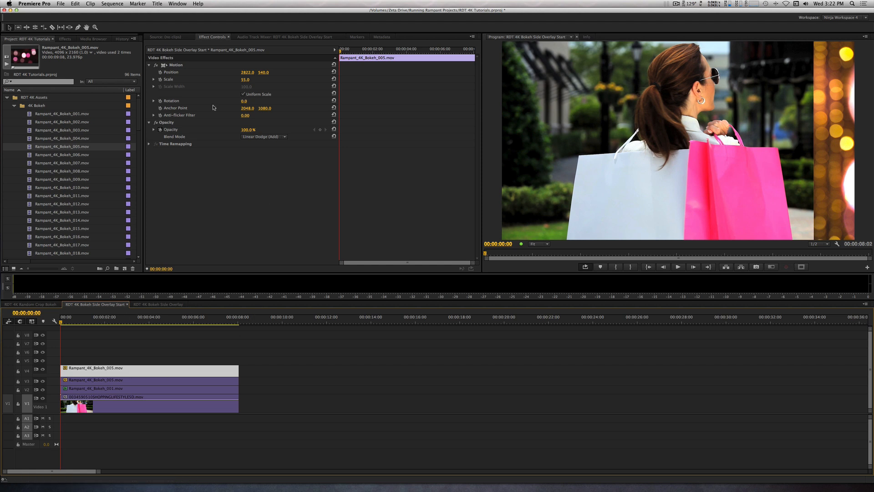
# Move the duplicate bokeh clip's Position X to 1260 and search Effects for crop
pyautogui.moveTo(246, 71); pyautogui.dragTo(246, 72)
pyautogui.write('1260')
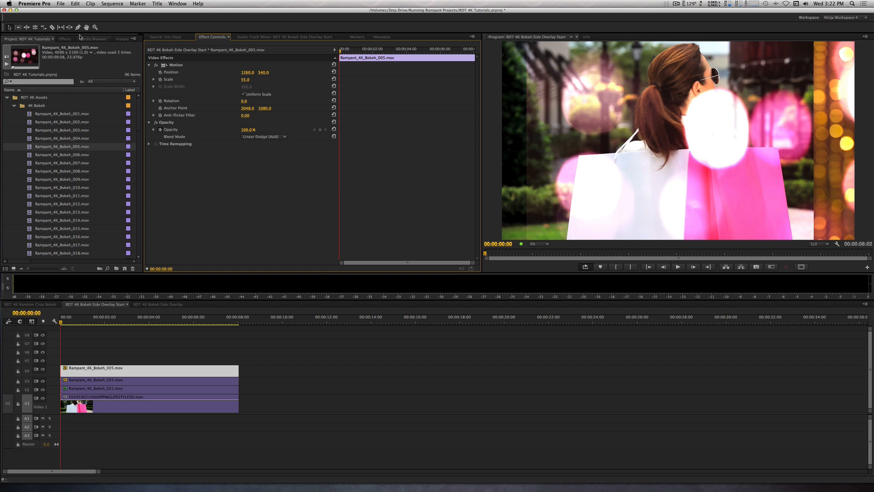
pyautogui.click(65, 38)
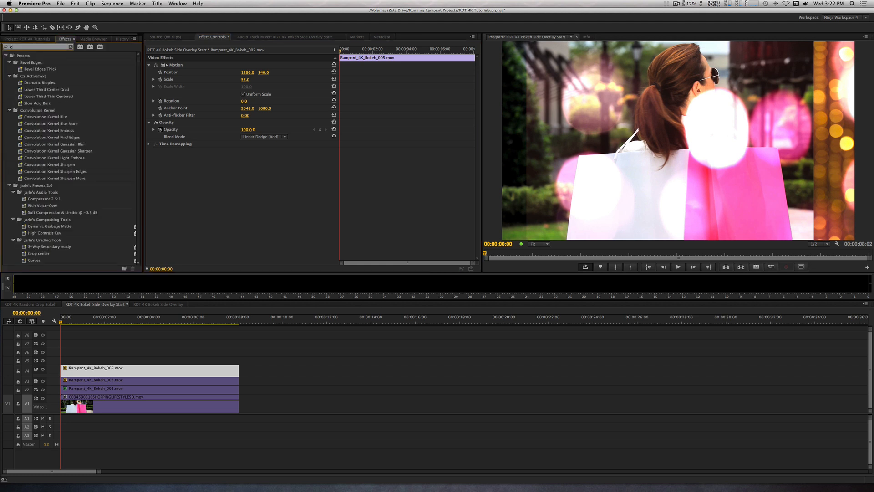
pyautogui.write('crop')
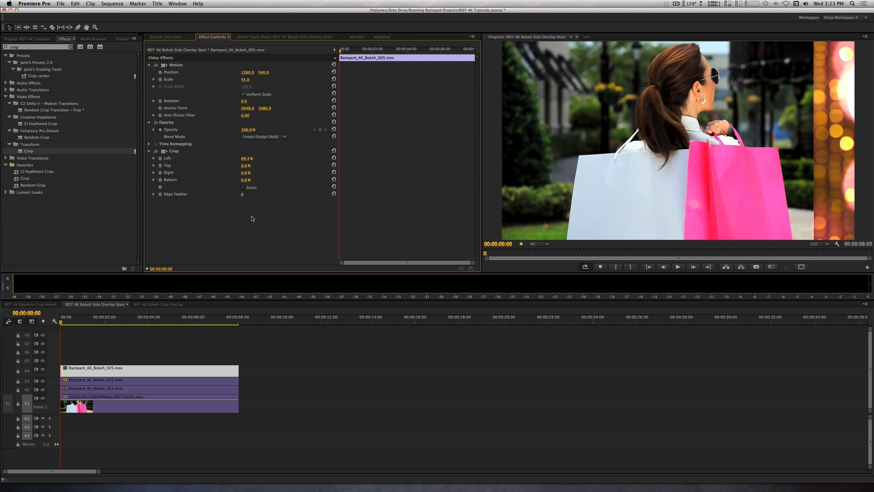
# Create a new title named White Overlay from the Project panel's New Item menu
pyautogui.click(25, 38)
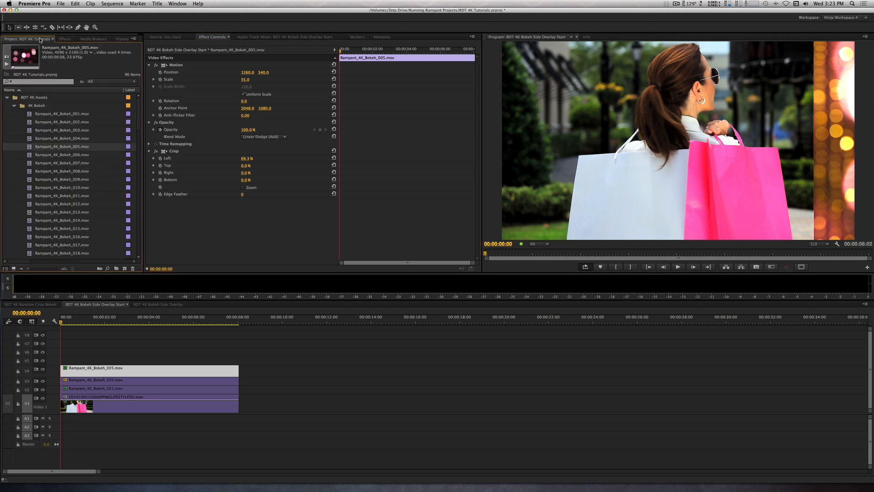
pyautogui.click(125, 268)
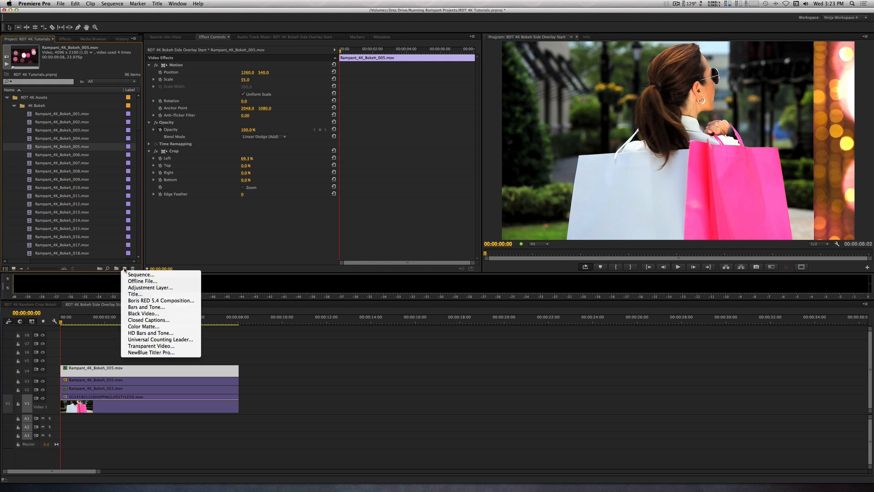
pyautogui.click(134, 294)
pyautogui.write('White Orbs')
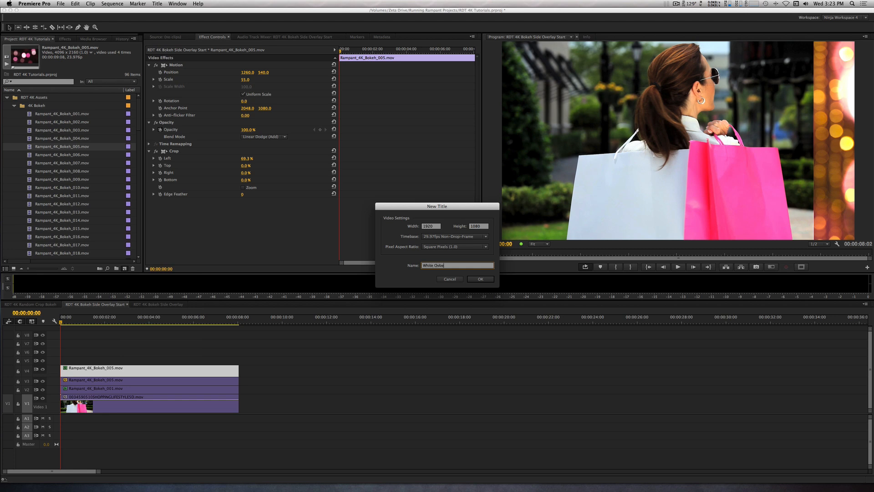
pyautogui.click(479, 279)
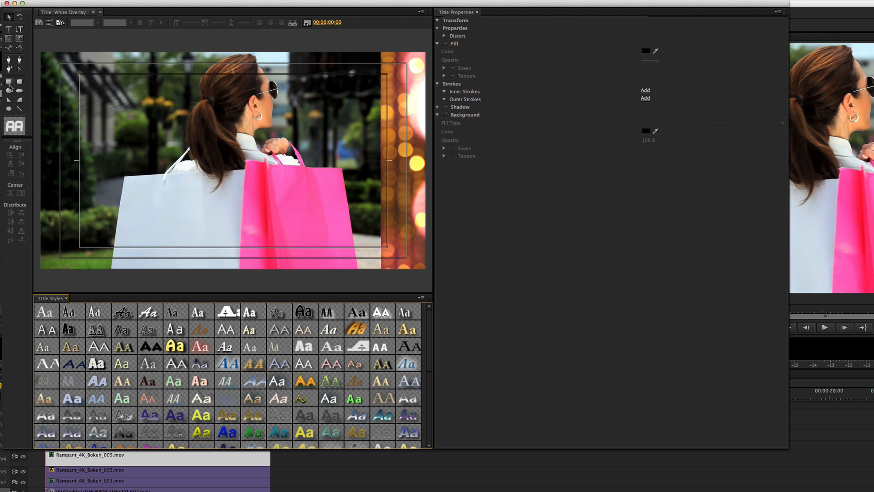
# Place the finished White Overlay title on track V5 above the bokeh clips
pyautogui.click(9, 82)
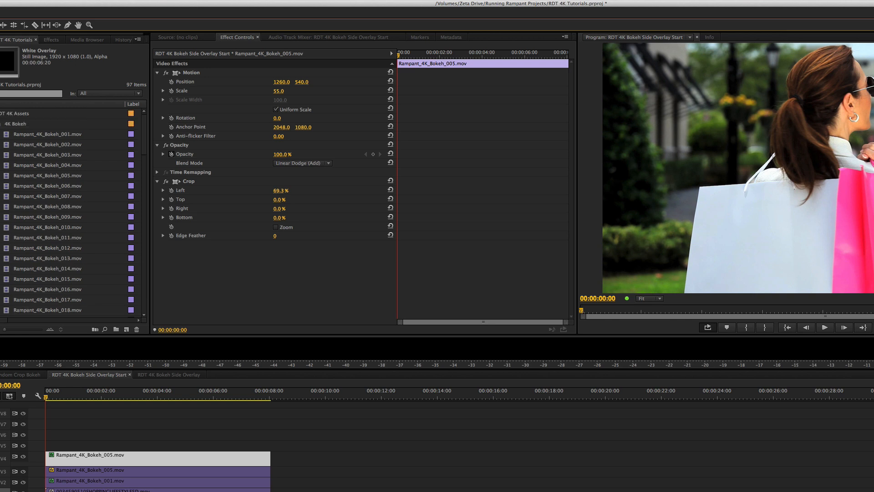
pyautogui.scroll(-3)
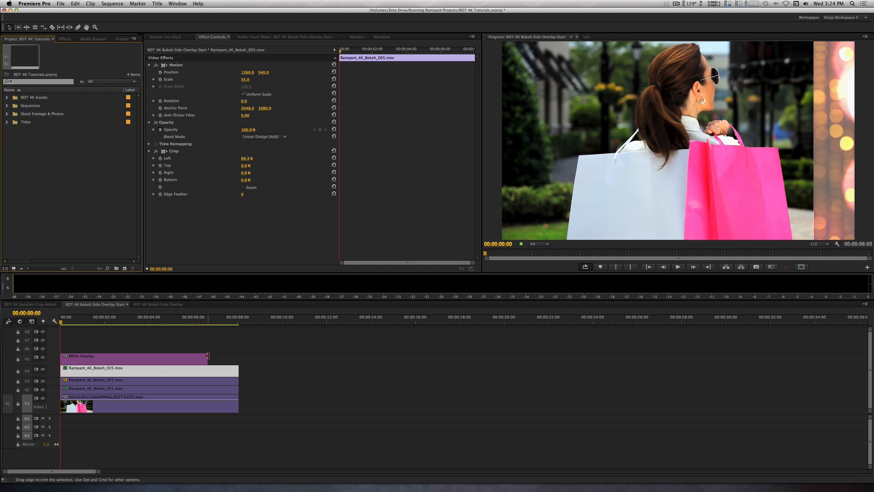
# Extend White Overlay to 8:02 and add Venetian Blinds at 65% completion, 49° direction
pyautogui.moveTo(208, 357); pyautogui.dragTo(239, 358)
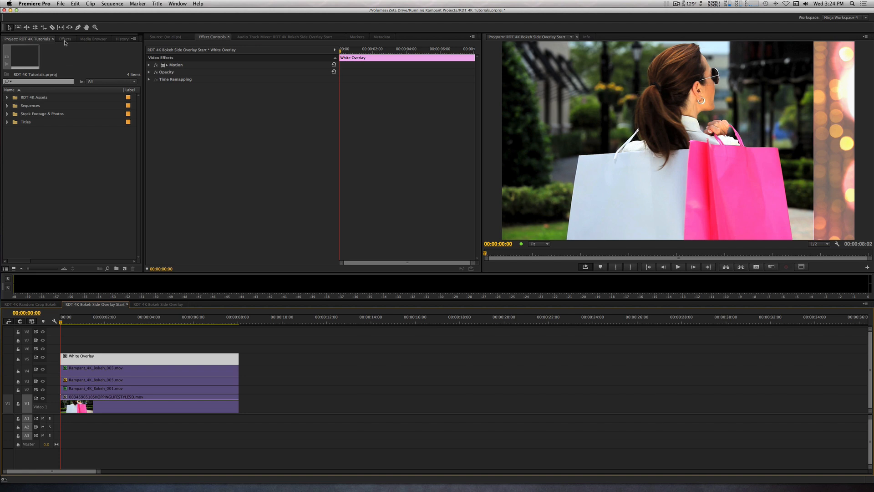
pyautogui.click(66, 38)
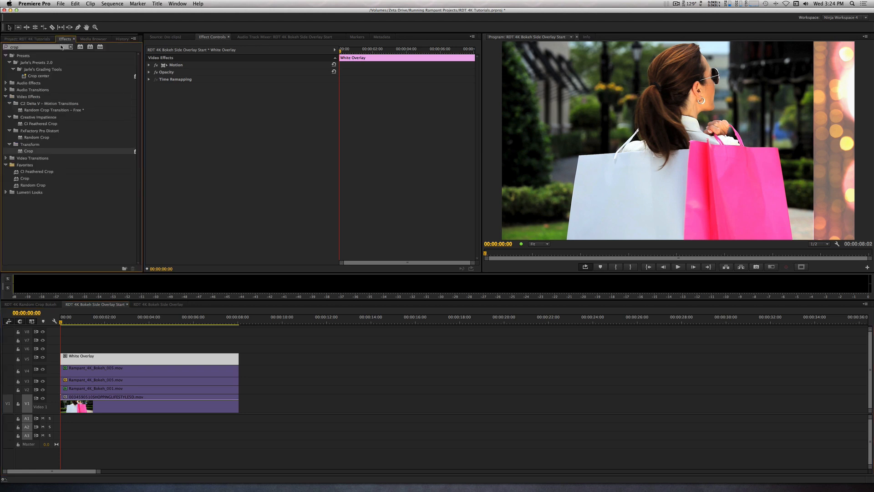
pyautogui.click(71, 47)
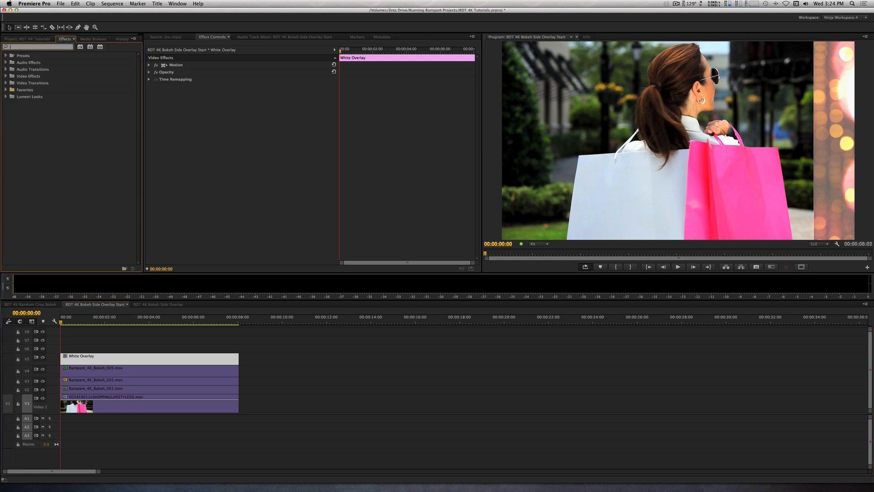
pyautogui.write('venetian blin')
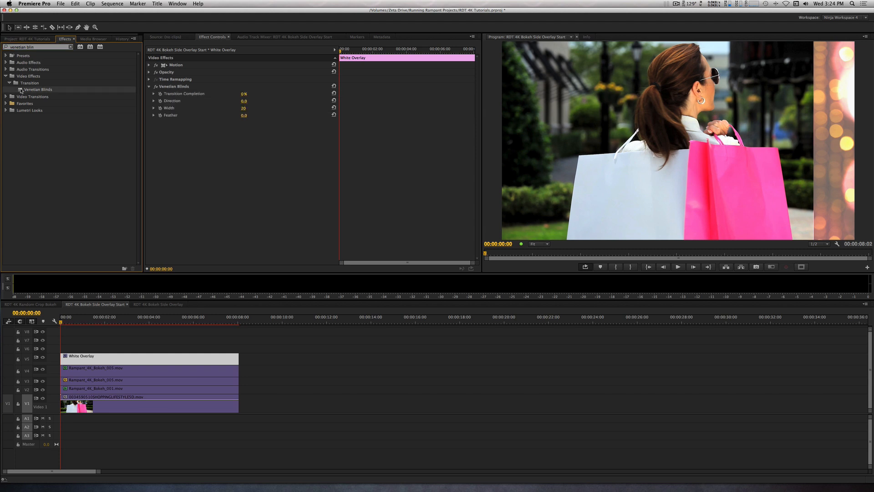
pyautogui.moveTo(117, 95)
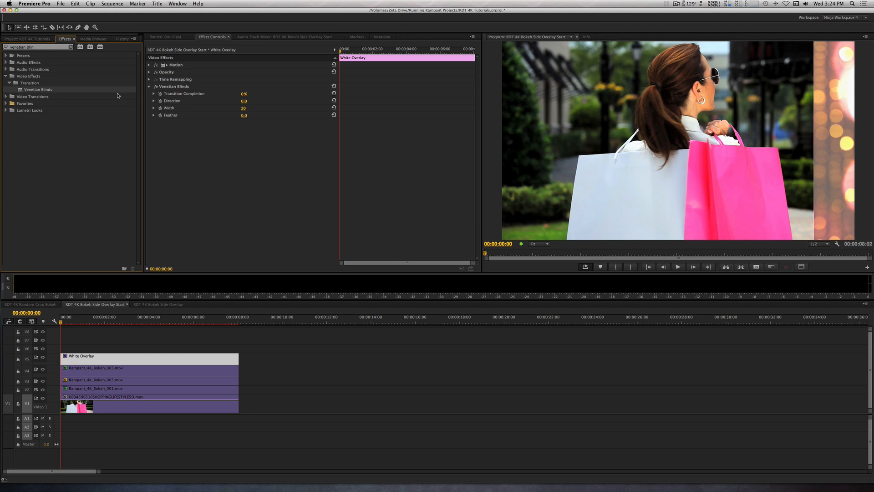
pyautogui.click(244, 94)
pyautogui.write('65')
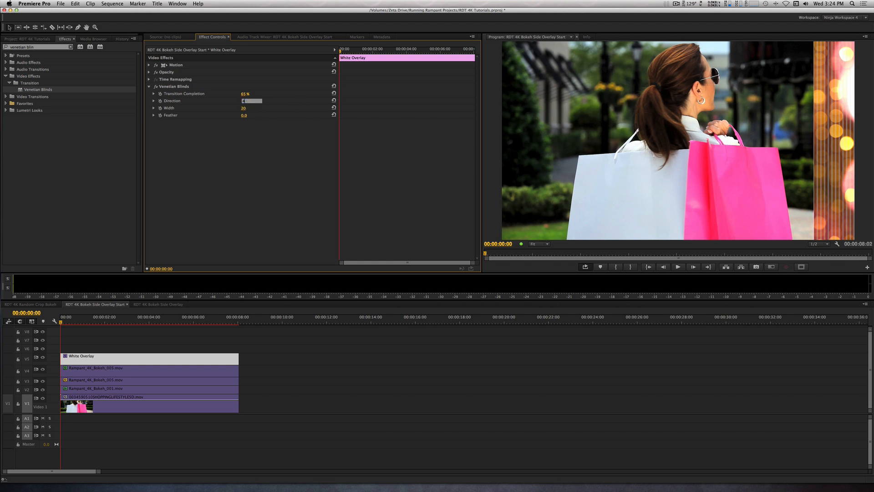
pyautogui.moveTo(250, 102); pyautogui.dragTo(259, 101)
pyautogui.write('49')
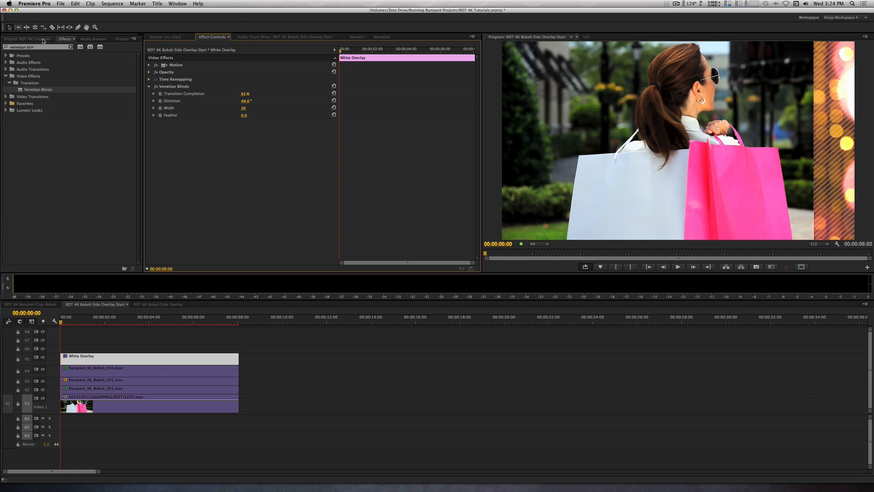
# Create a new title named 'Shopping with Tina' from the Project panel's New Item menu
pyautogui.click(125, 268)
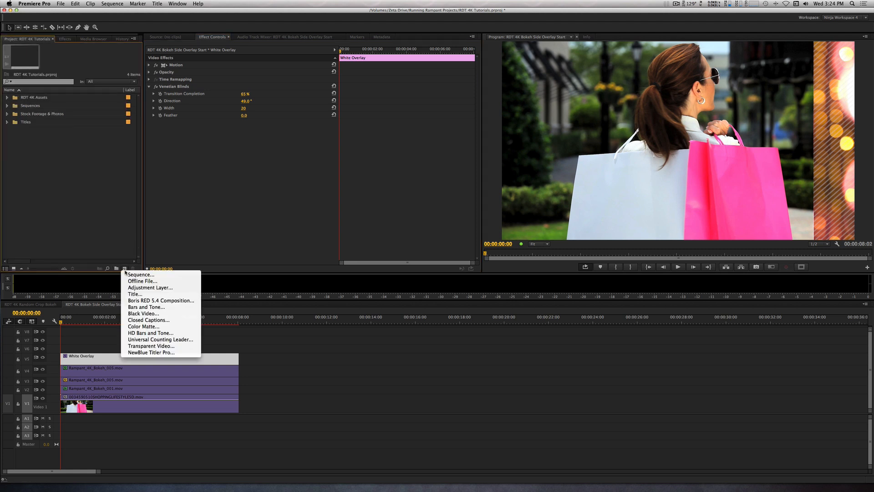
pyautogui.moveTo(134, 294)
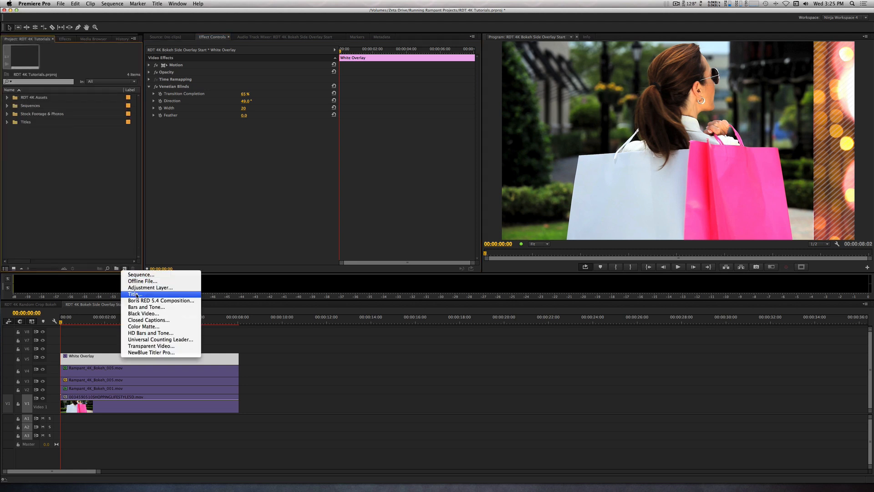
pyautogui.click(134, 293)
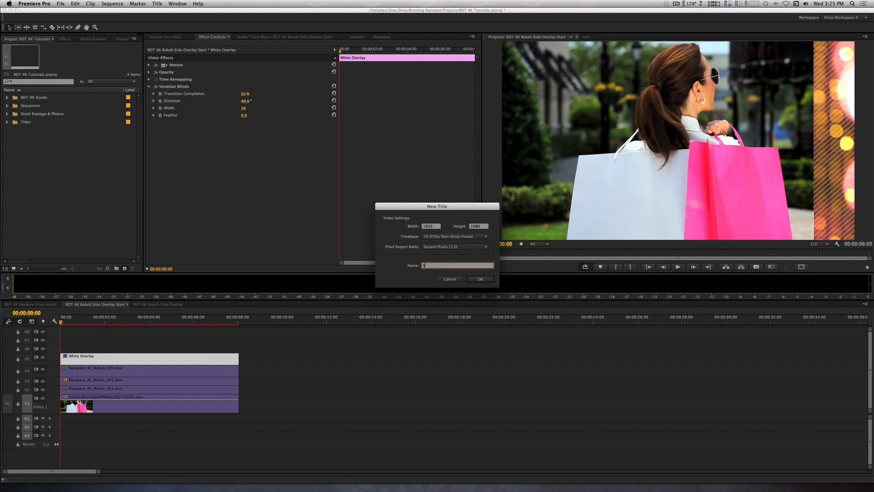
pyautogui.write('Shopping with')
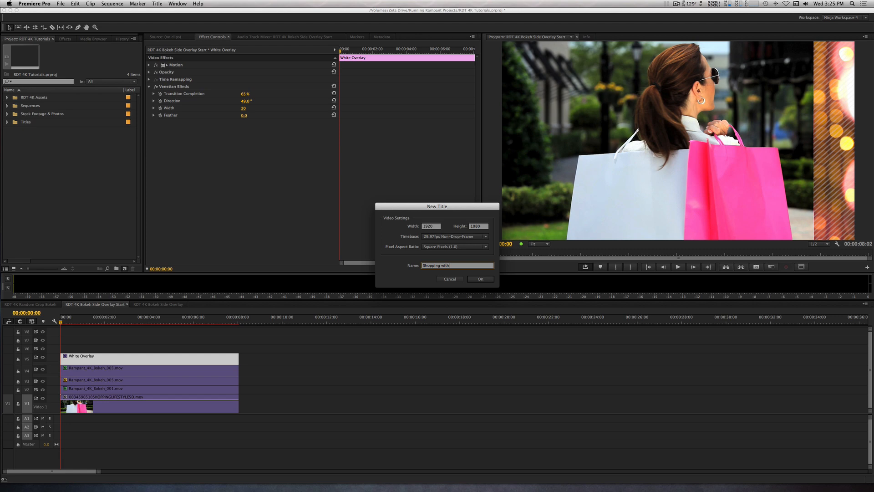
pyautogui.click(479, 278)
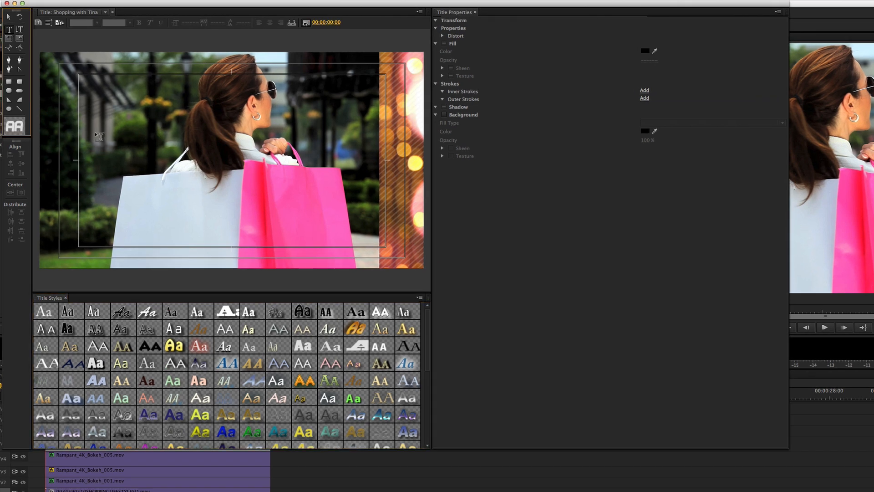
# Set SHOPPING WITH TINA in Bebas Neue at 270°, size 133, on the right bar, with shadow
pyautogui.write('SHOPPING WITH TINA')
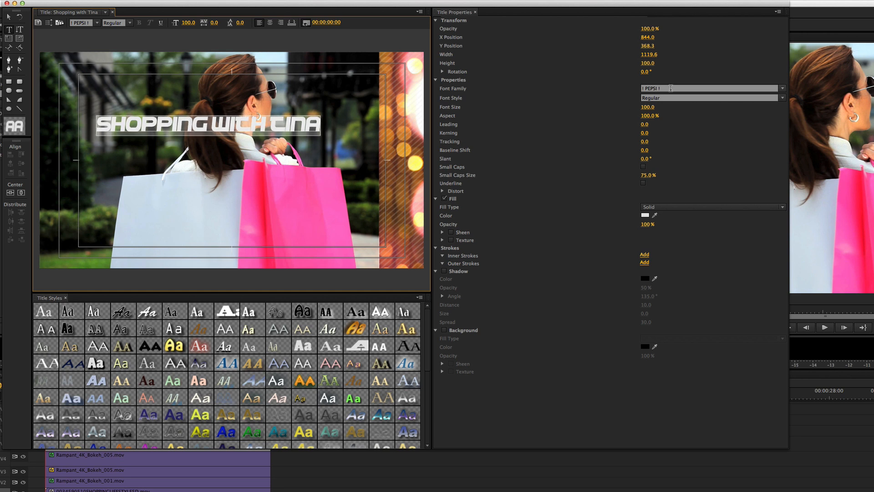
pyautogui.write('Bebas Neue')
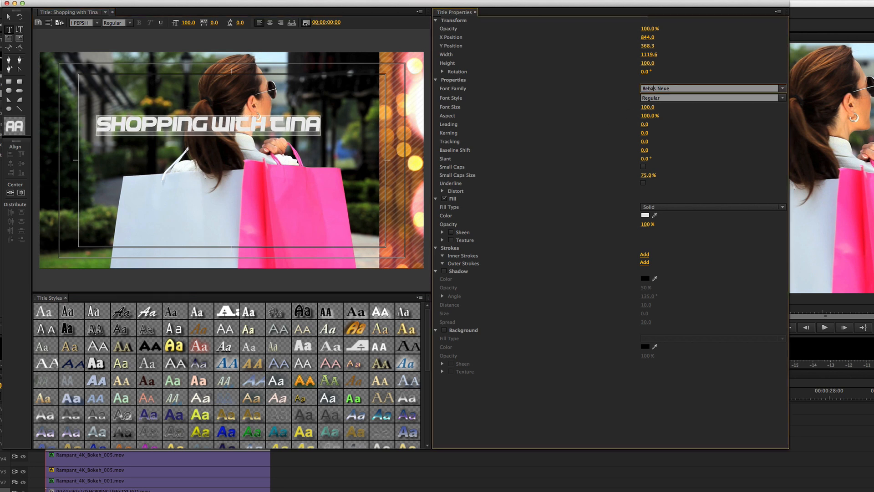
pyautogui.click(712, 88)
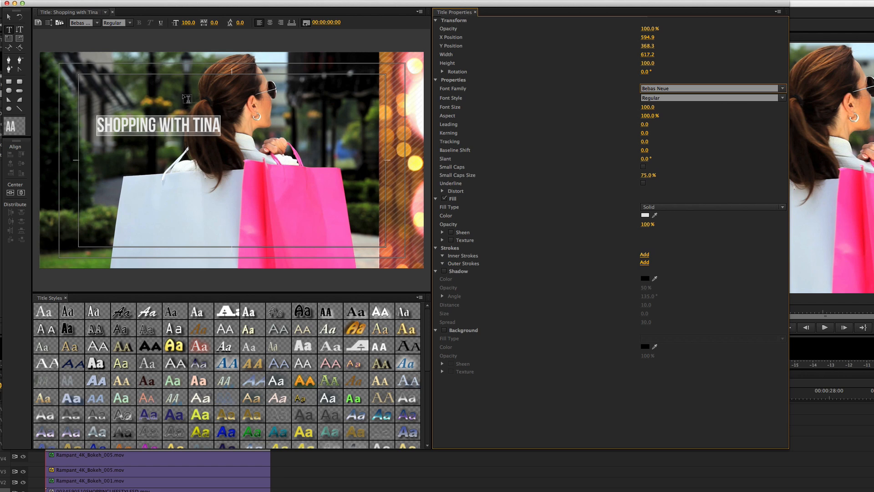
pyautogui.moveTo(185, 99)
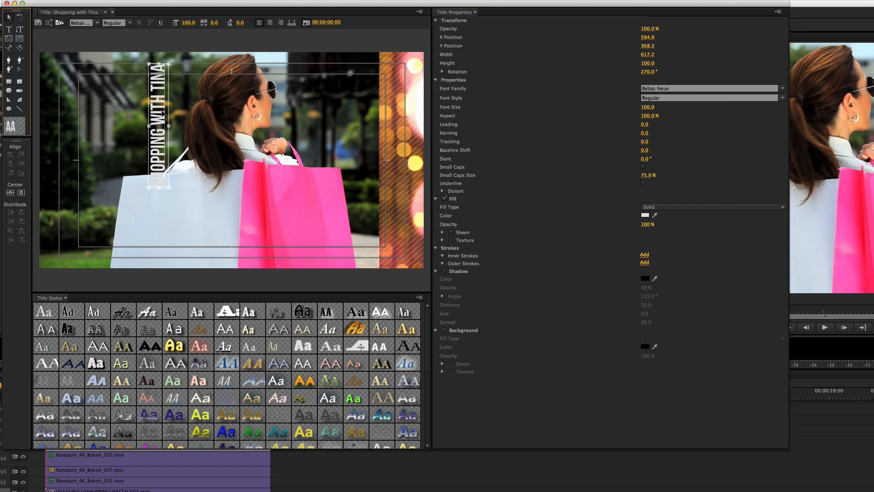
pyautogui.moveTo(158, 129); pyautogui.dragTo(409, 161)
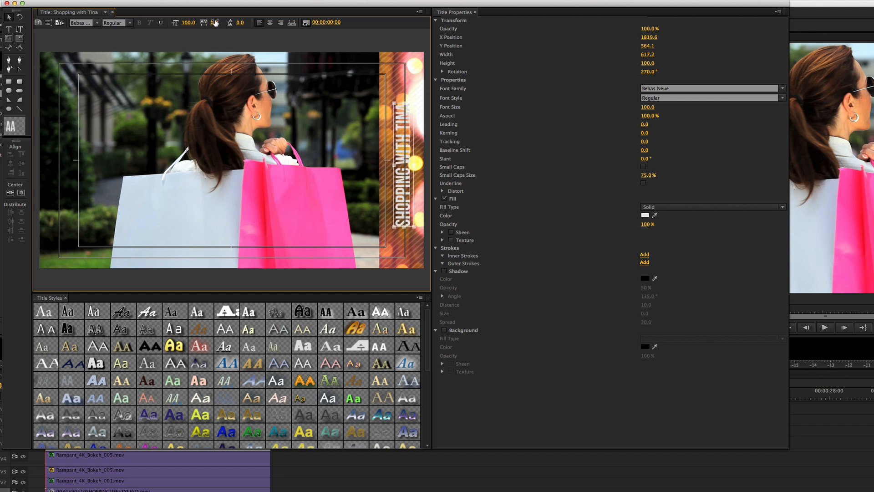
pyautogui.moveTo(176, 23)
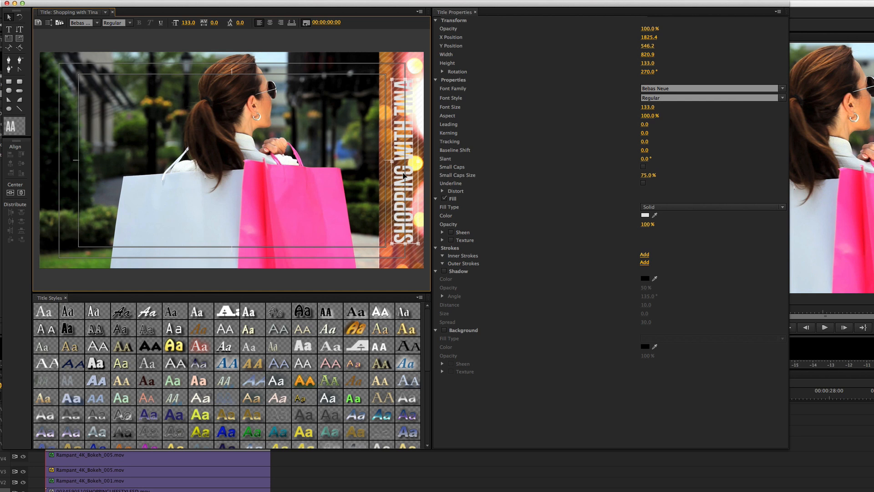
pyautogui.click(450, 271)
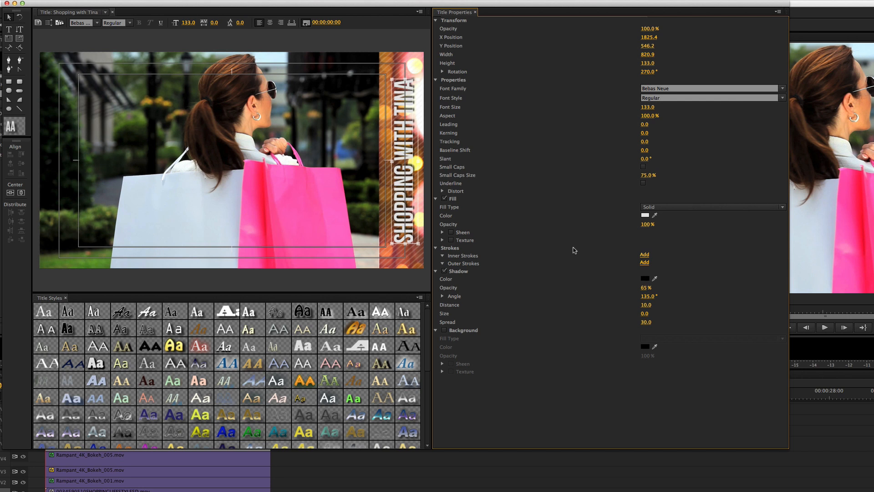
pyautogui.moveTo(579, 251)
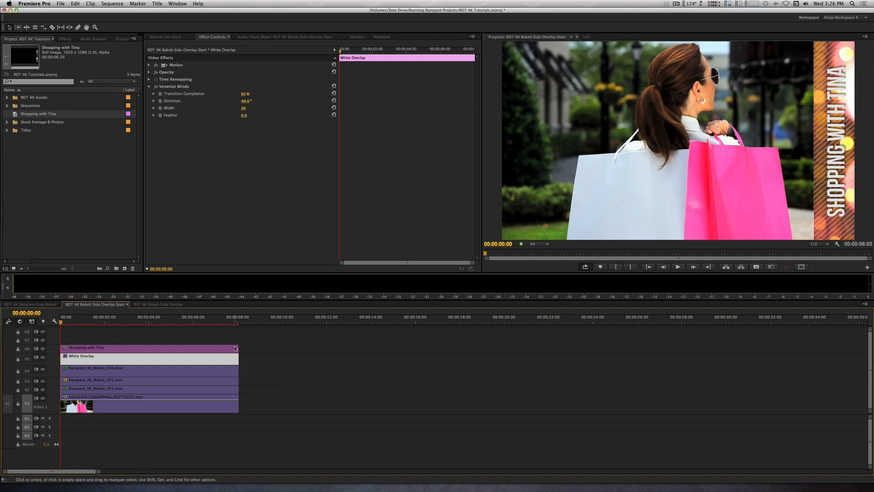
pyautogui.moveTo(236, 348)
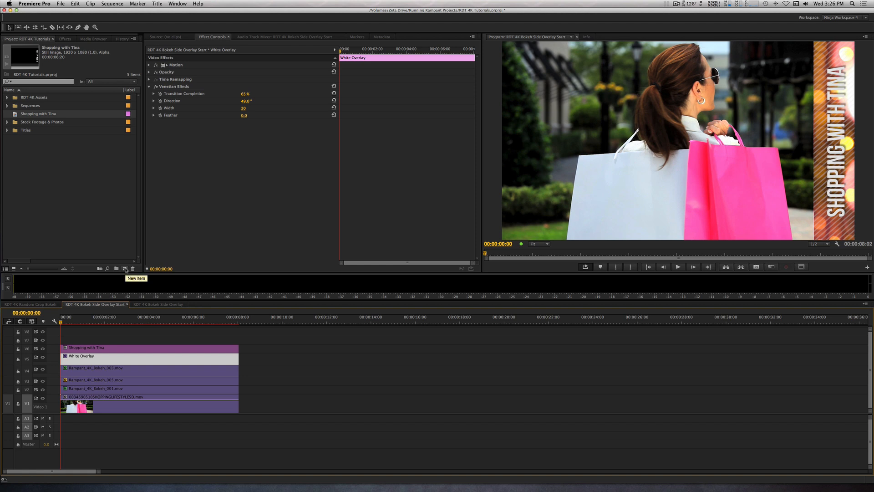
# Add a new title called 'Day and Time' through New Item > Title
pyautogui.click(126, 268)
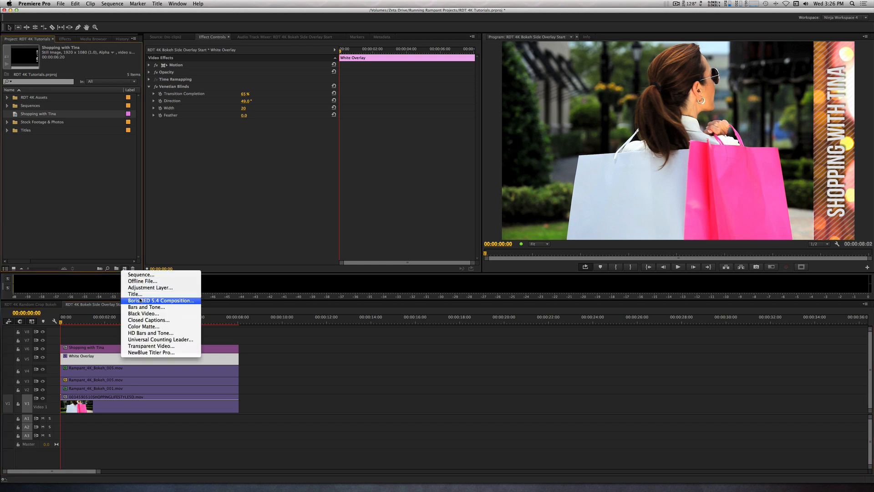
pyautogui.click(134, 293)
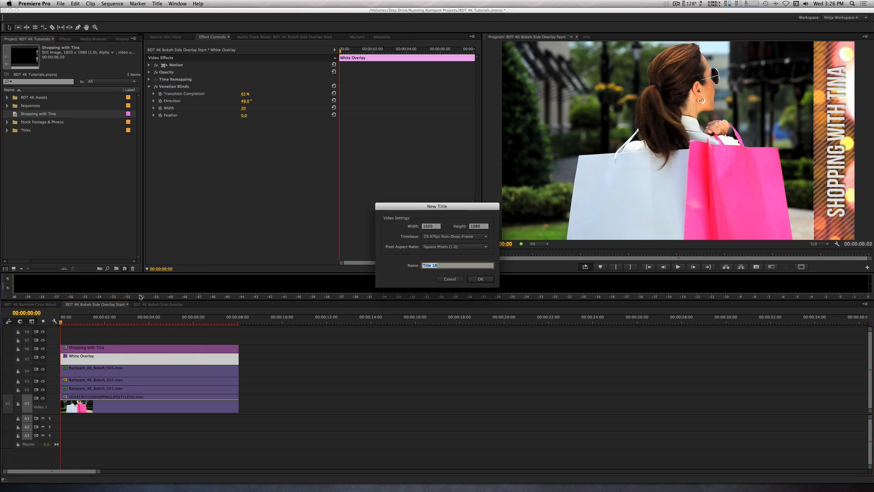
pyautogui.write('Day and Time')
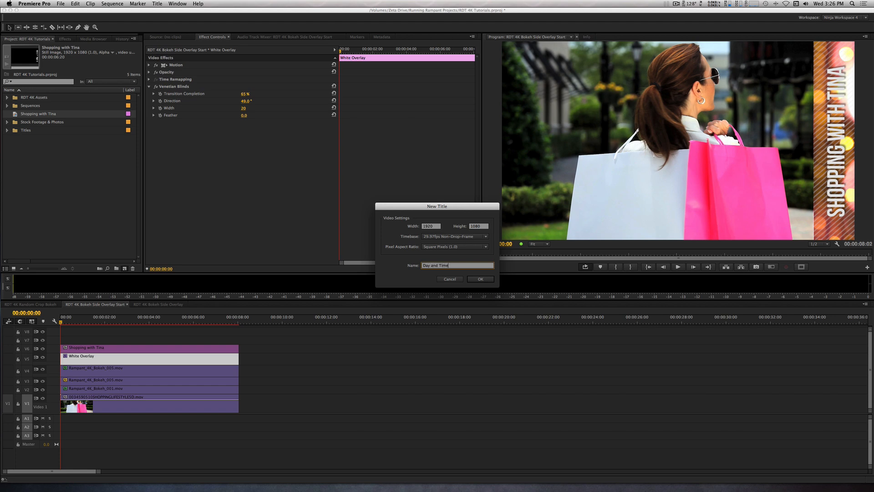
pyautogui.click(479, 278)
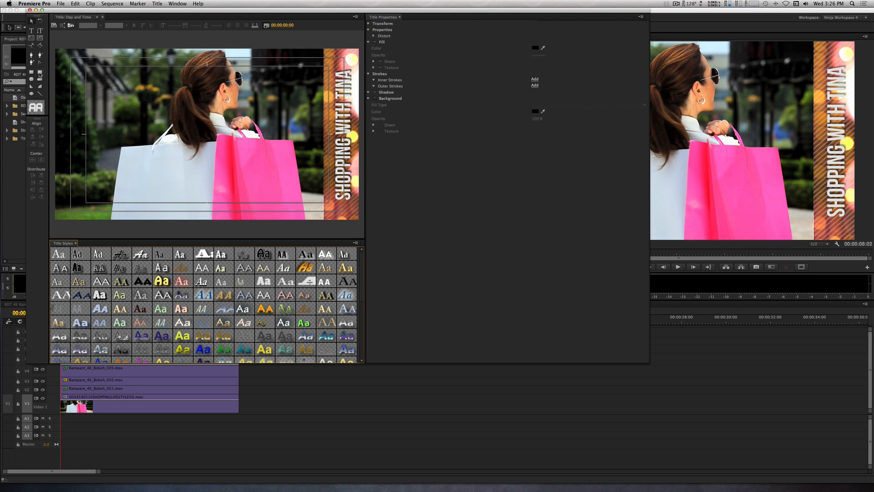
# Draw two stacked white rectangles at the lower right and start a new text line
pyautogui.click(31, 31)
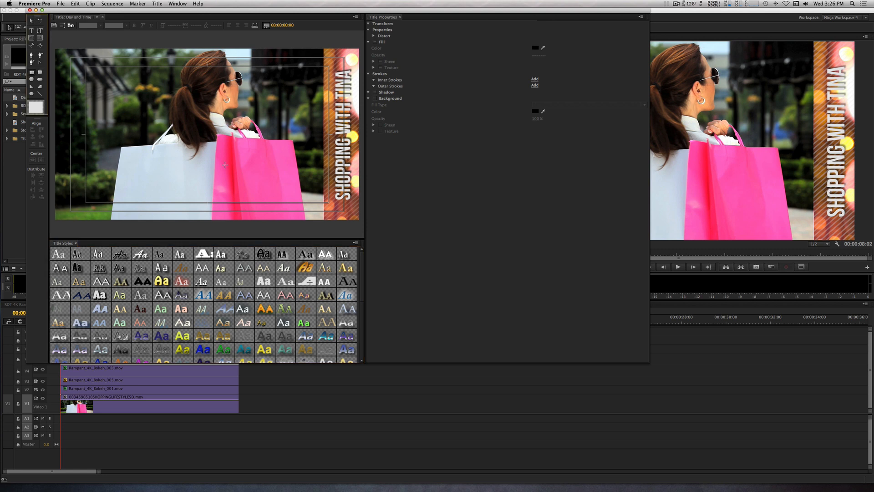
pyautogui.moveTo(323, 180)
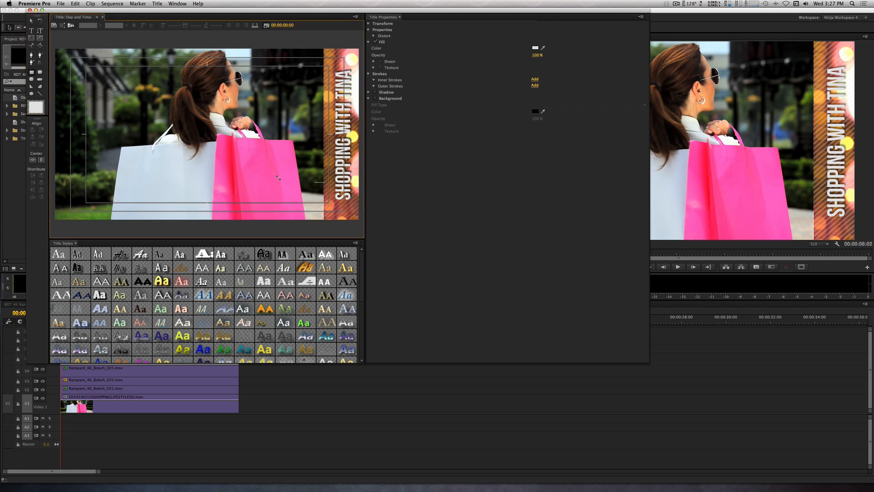
pyautogui.moveTo(256, 184); pyautogui.dragTo(323, 198)
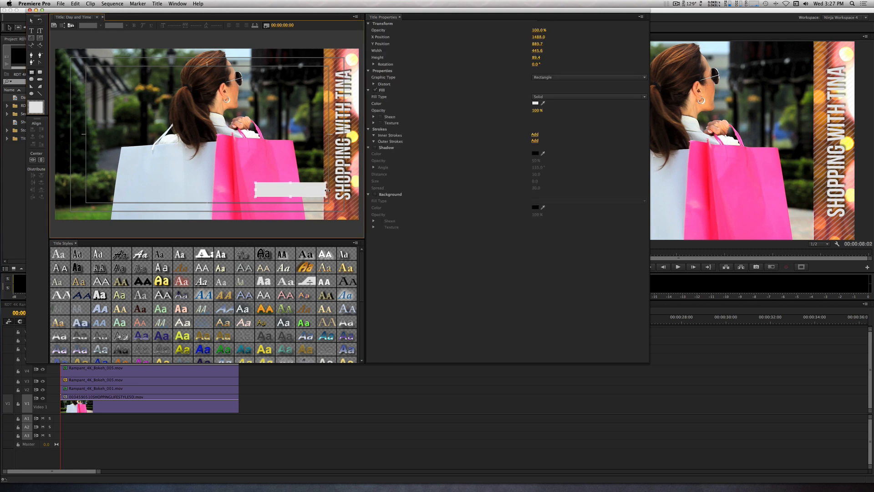
pyautogui.moveTo(326, 191); pyautogui.dragTo(294, 203)
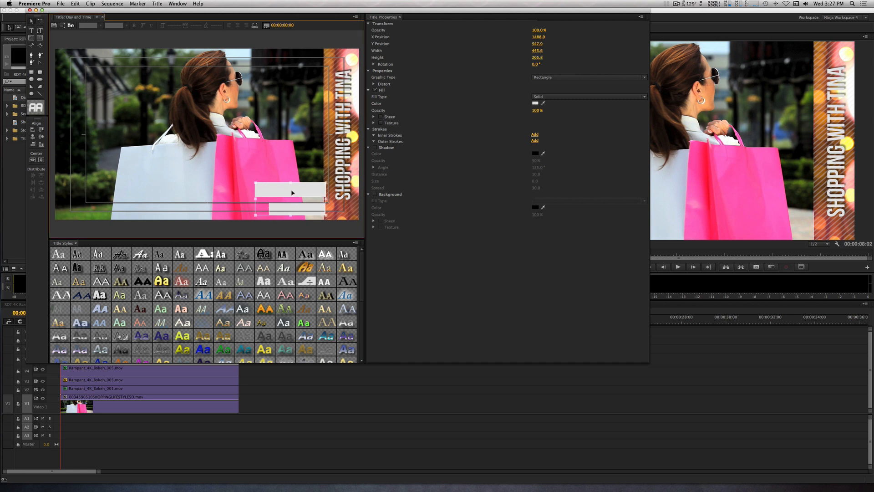
pyautogui.moveTo(290, 192); pyautogui.dragTo(290, 209)
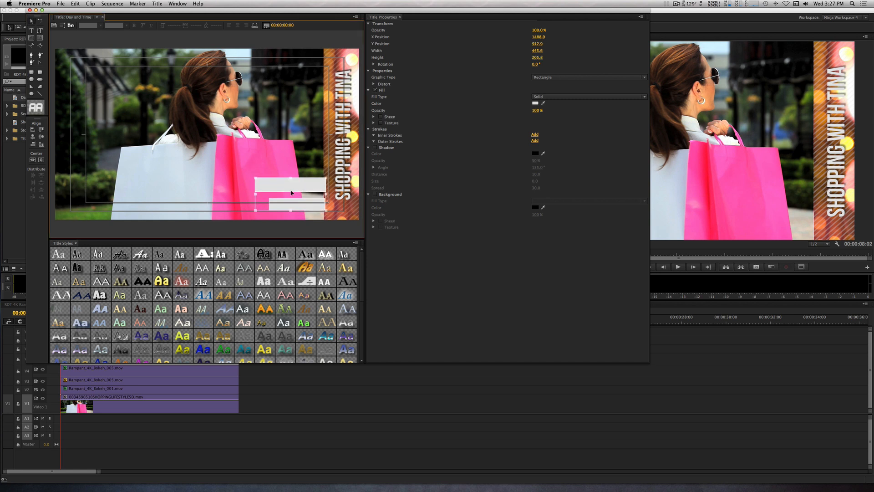
pyautogui.moveTo(289, 192); pyautogui.dragTo(296, 197)
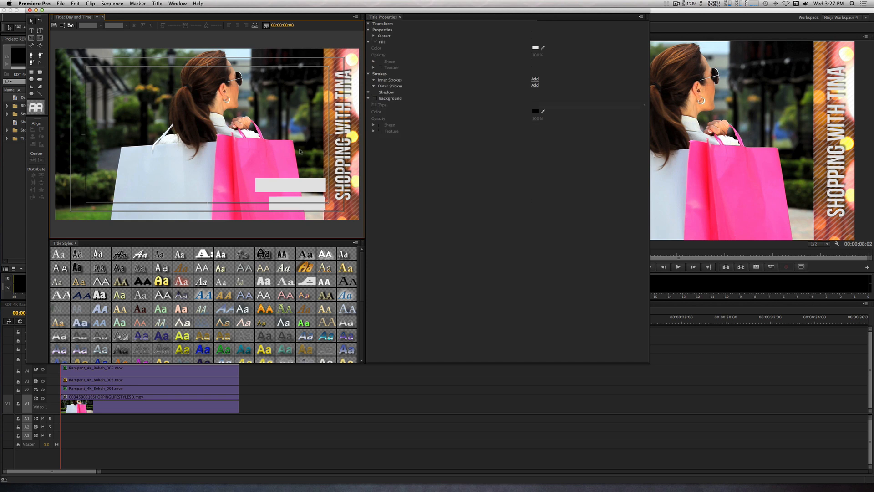
pyautogui.click(290, 183)
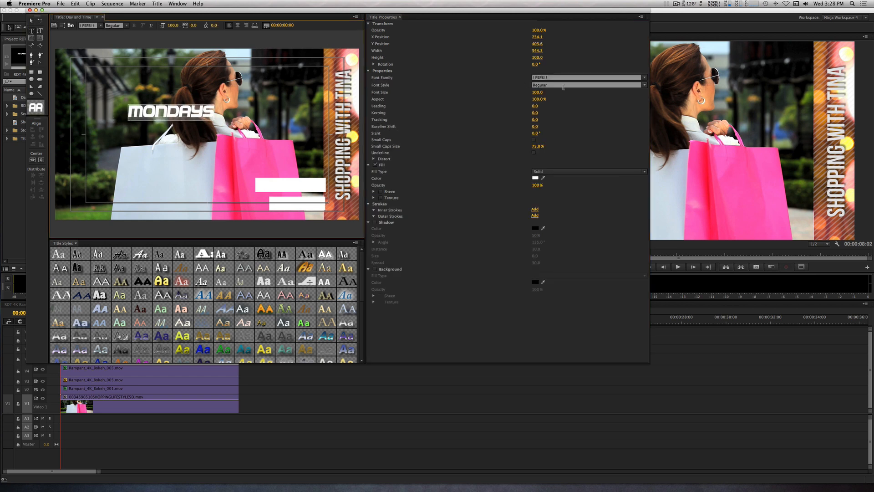
# Set MONDAYS in Bebas Neue and move it into the upper white box
pyautogui.click(585, 77)
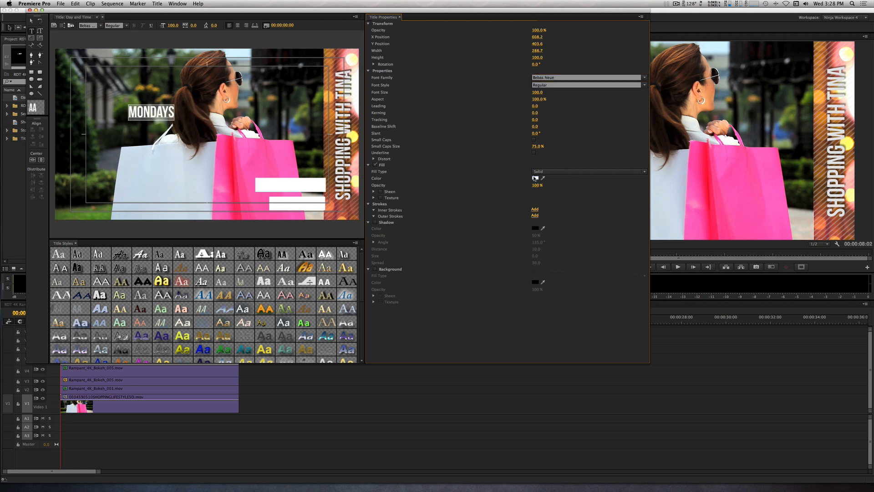
pyautogui.click(151, 112)
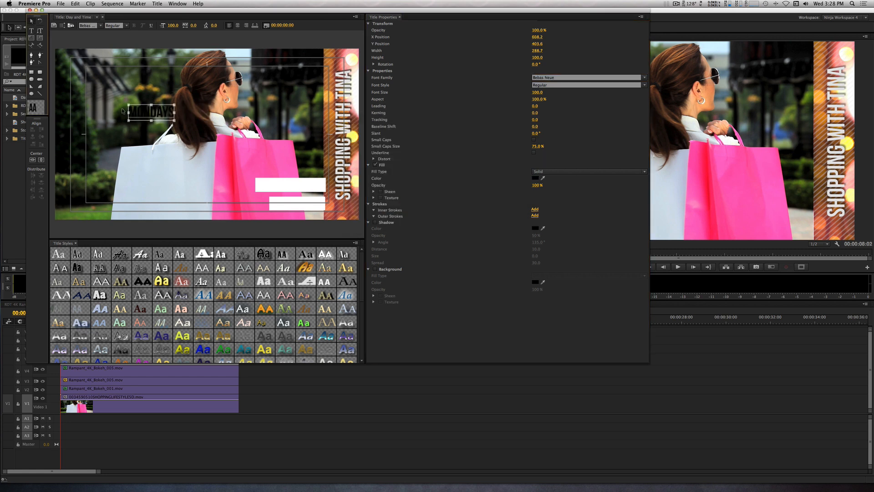
pyautogui.moveTo(151, 112); pyautogui.dragTo(296, 184)
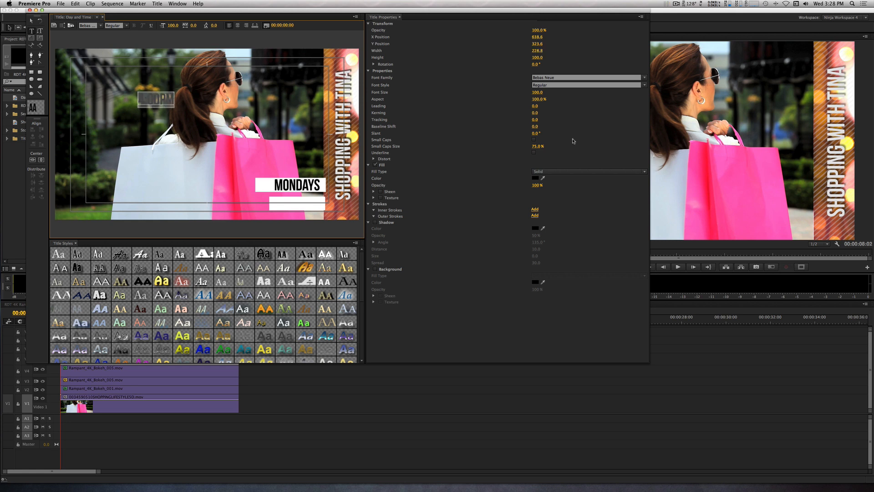
# Colour the 4:00PM text pink and move it into the lower white box
pyautogui.click(533, 178)
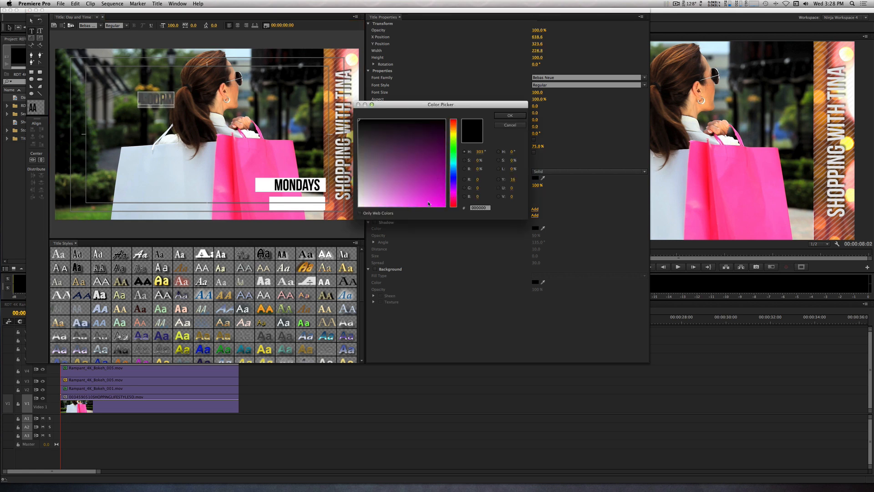
pyautogui.click(508, 115)
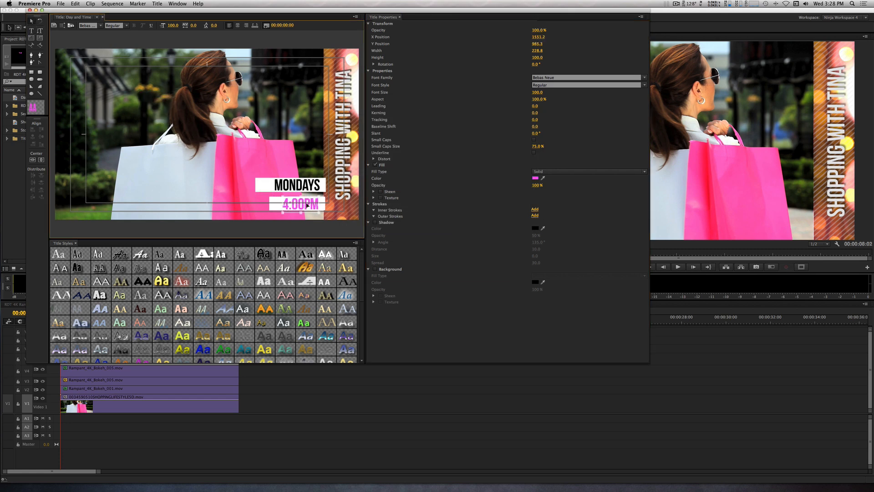
pyautogui.moveTo(301, 204); pyautogui.dragTo(303, 202)
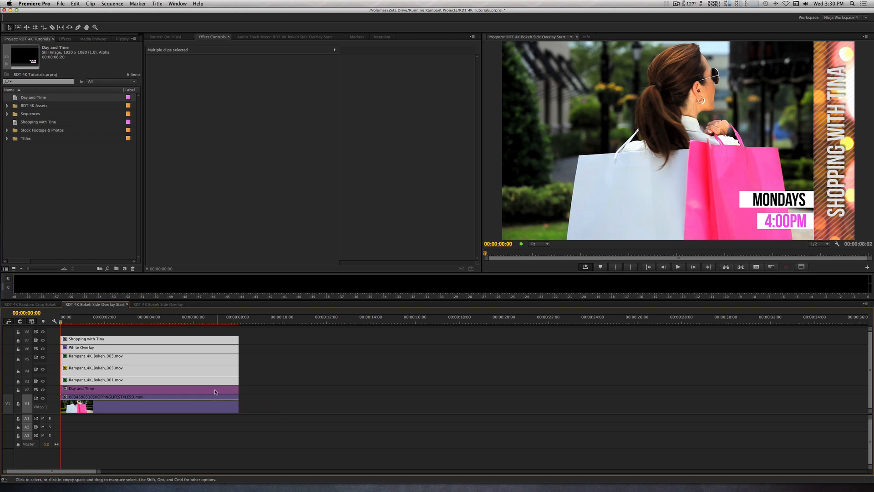
pyautogui.moveTo(196, 392)
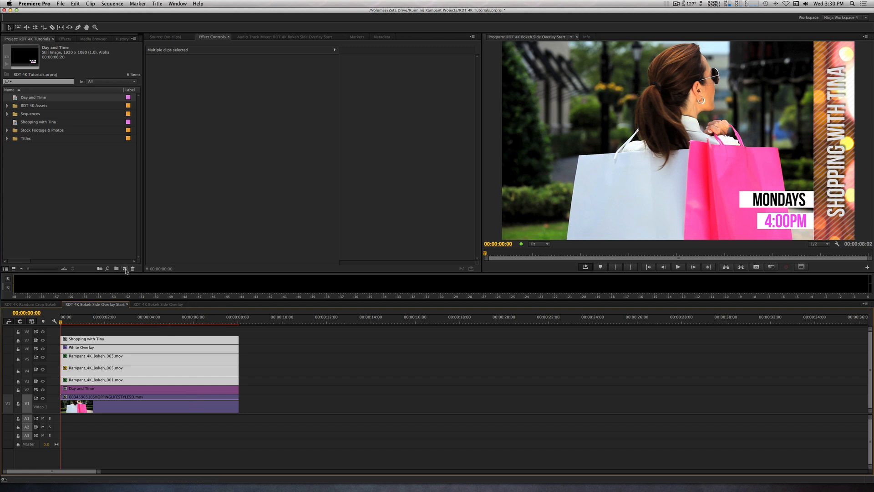
# Create a Border title with a rectangle over the right bar, set to Open Bezier
pyautogui.click(125, 268)
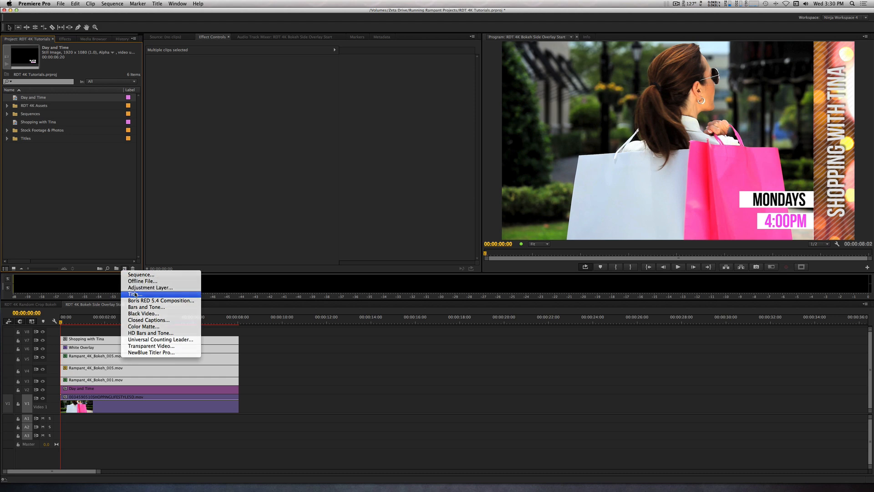
pyautogui.click(134, 293)
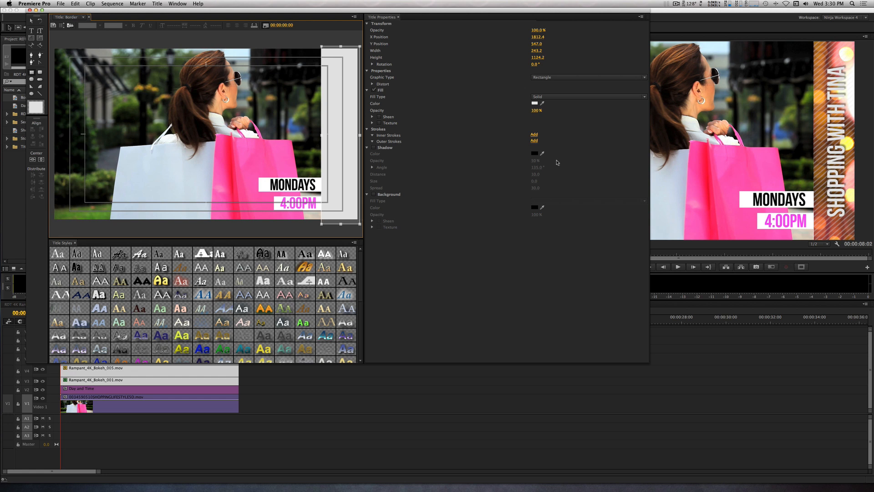
pyautogui.click(588, 77)
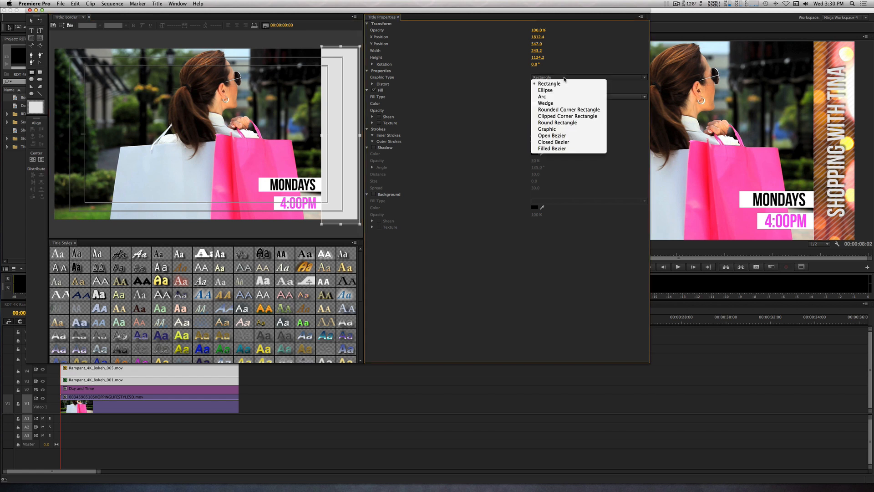
pyautogui.click(551, 136)
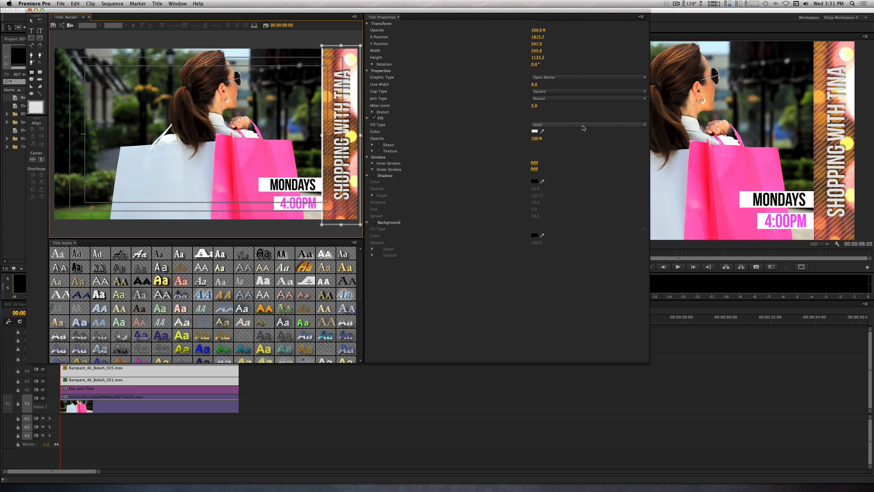
# Give the border a Linear Gradient fill with pink and deep magenta colour stops
pyautogui.click(586, 124)
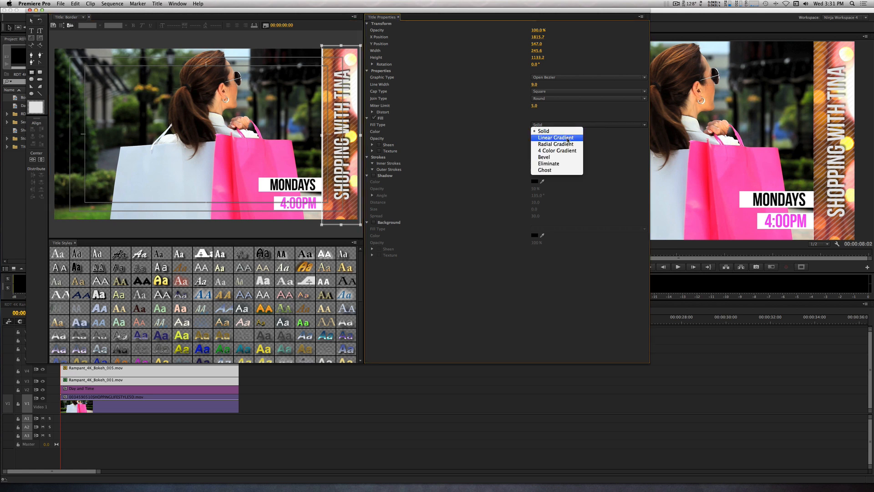
pyautogui.click(555, 137)
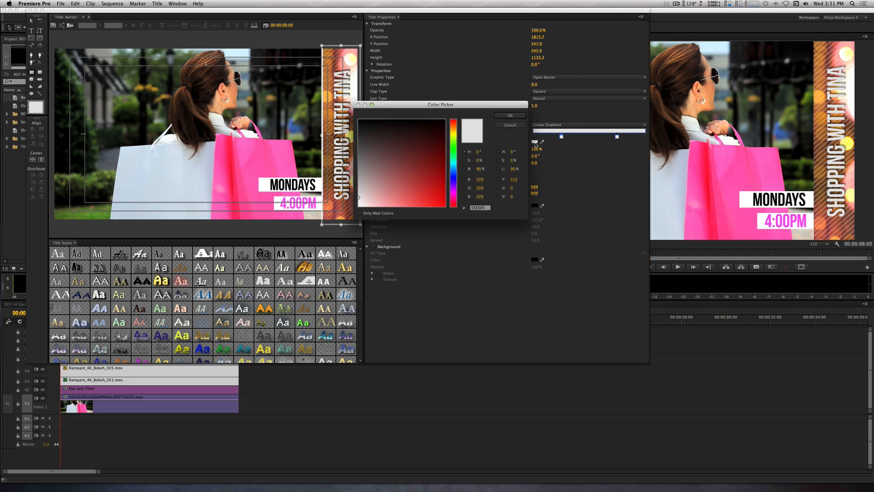
pyautogui.click(453, 197)
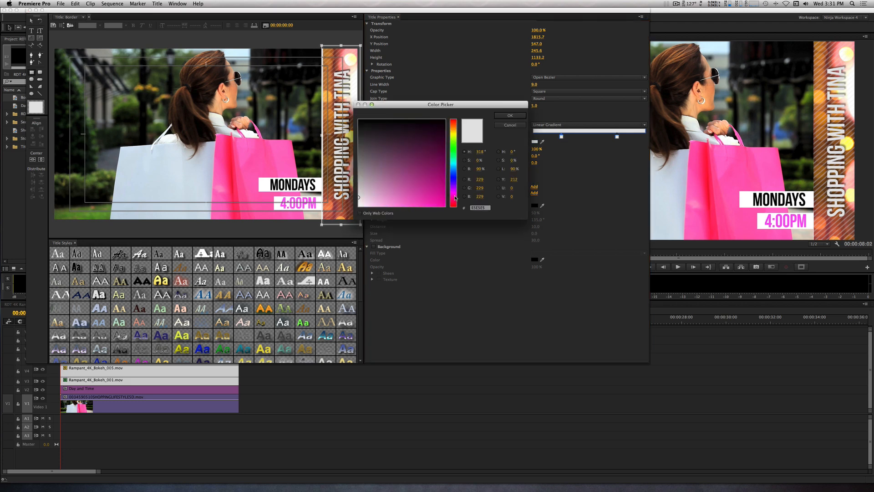
pyautogui.click(428, 206)
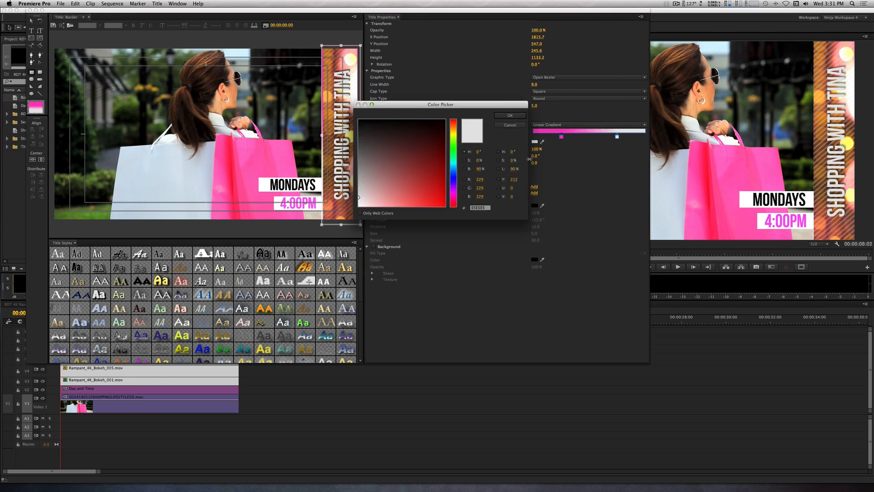
pyautogui.click(429, 204)
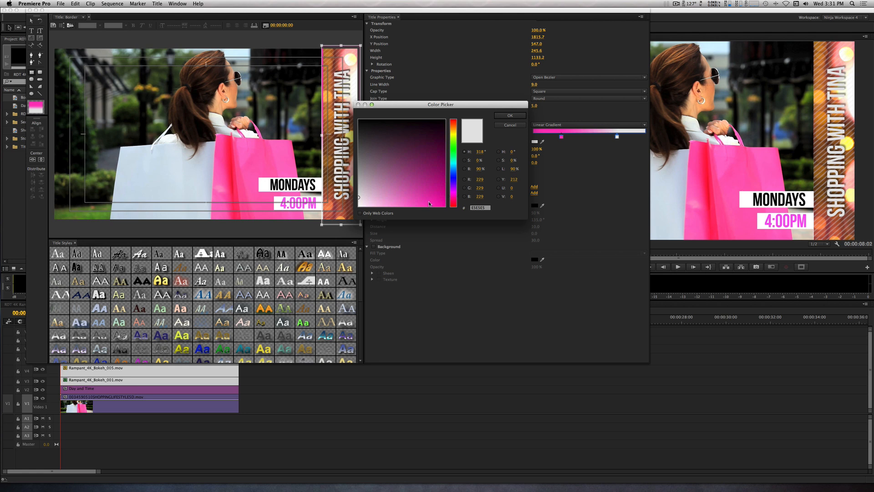
pyautogui.click(422, 208)
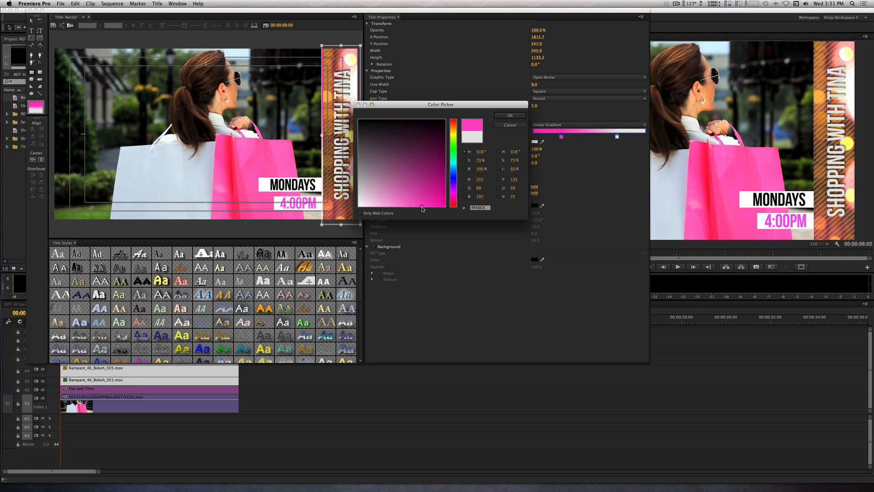
pyautogui.click(435, 187)
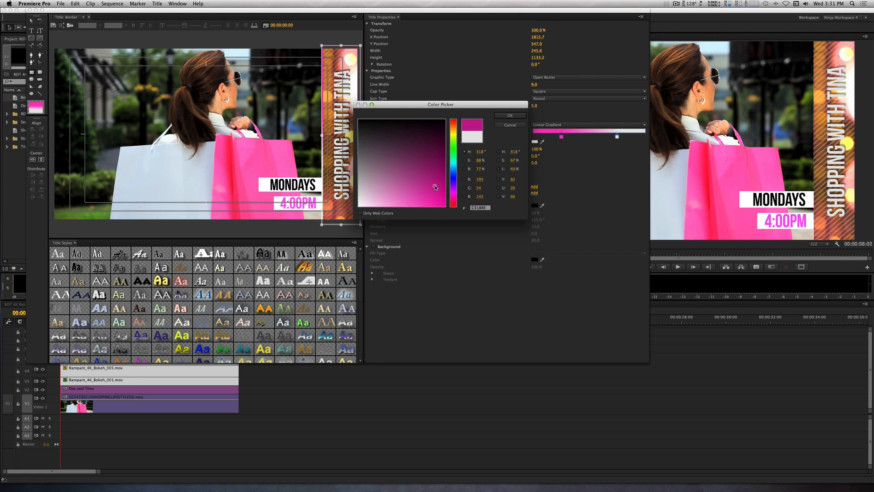
pyautogui.click(509, 115)
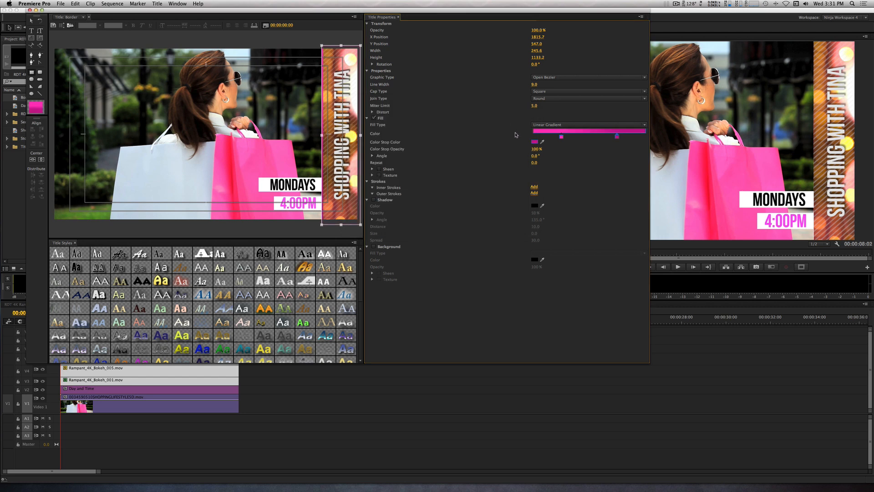
pyautogui.moveTo(482, 129)
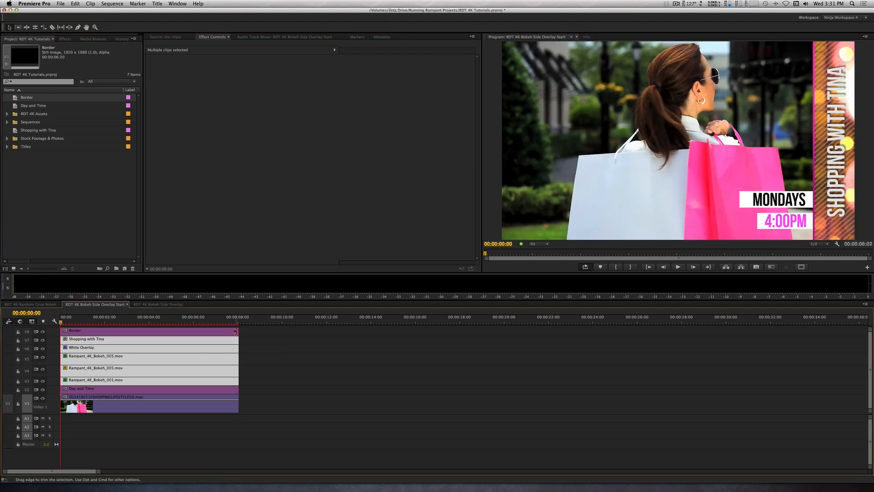
# Move Day and Time to start at 00:00:01:00 and search Effects for 'slide'
pyautogui.click(301, 377)
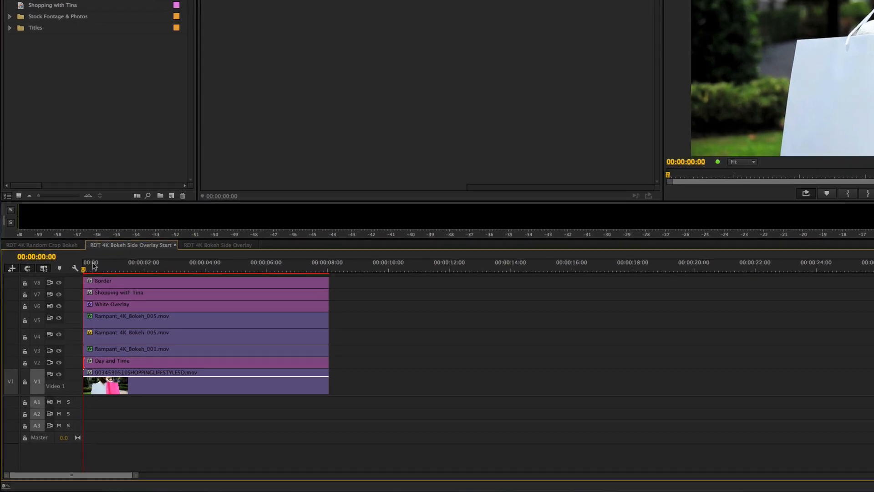
pyautogui.click(111, 262)
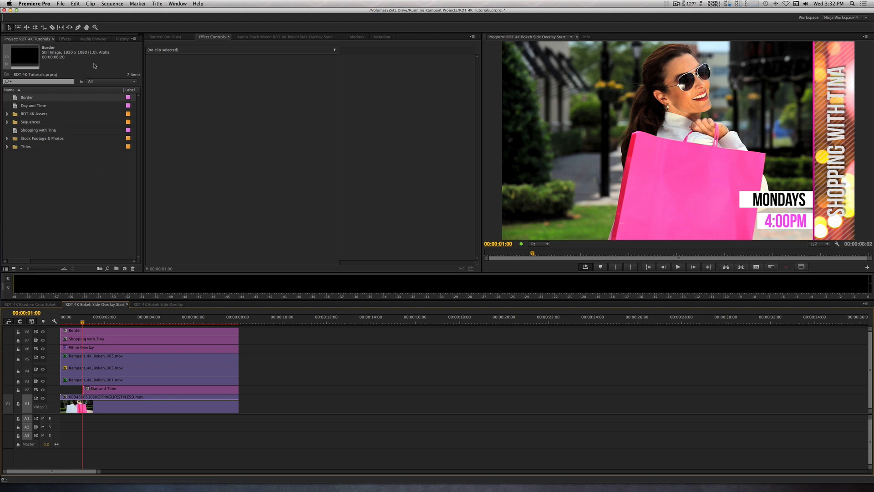
pyautogui.click(64, 38)
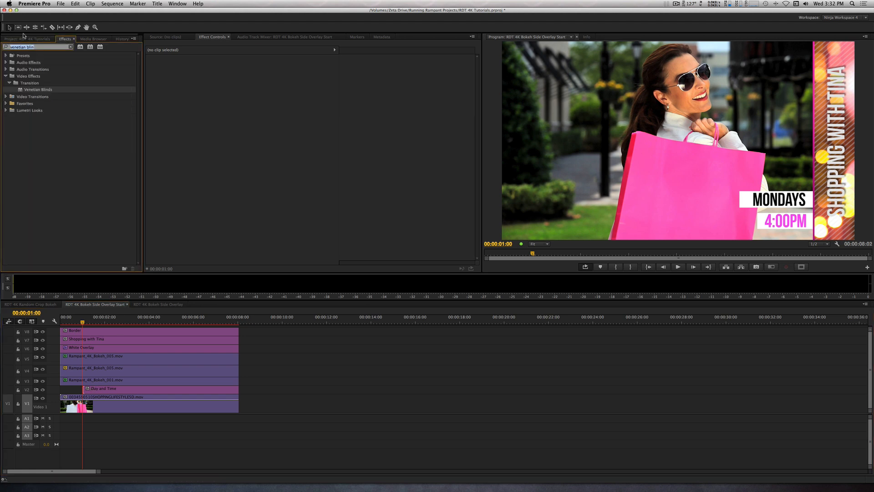
pyautogui.write('slide')
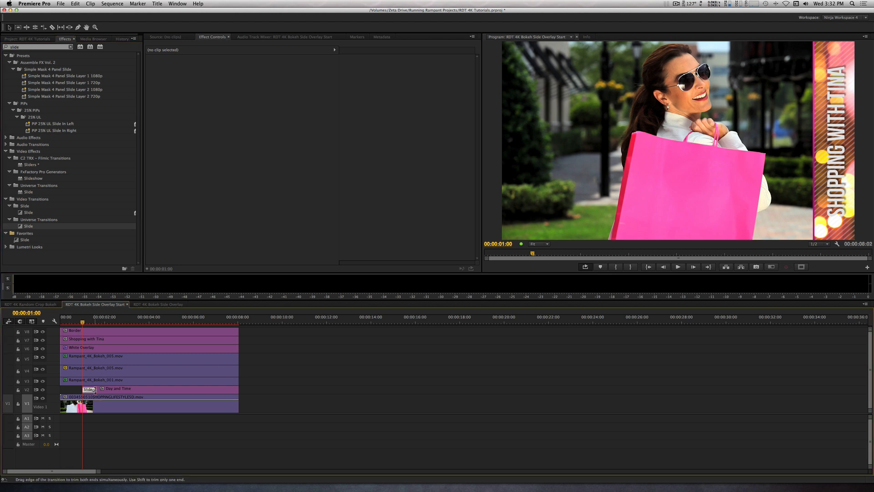
# Set the Day and Time clip's Slide transition direction to Left
pyautogui.click(89, 388)
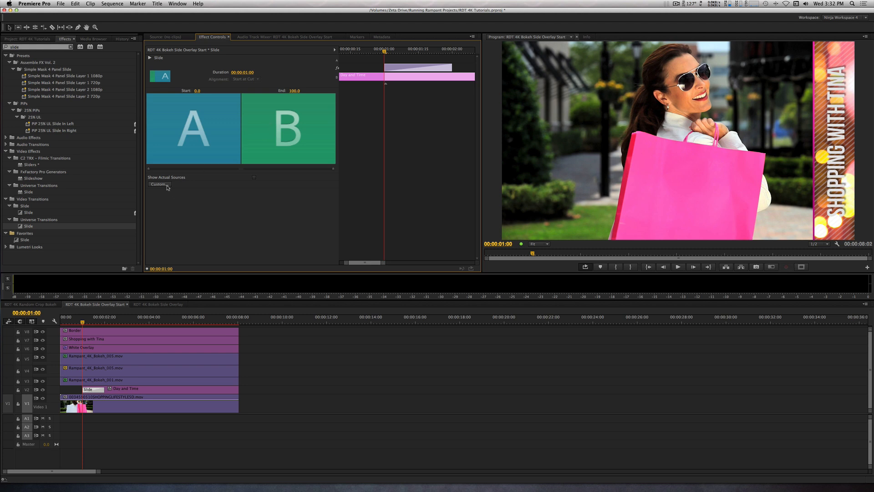
pyautogui.click(159, 184)
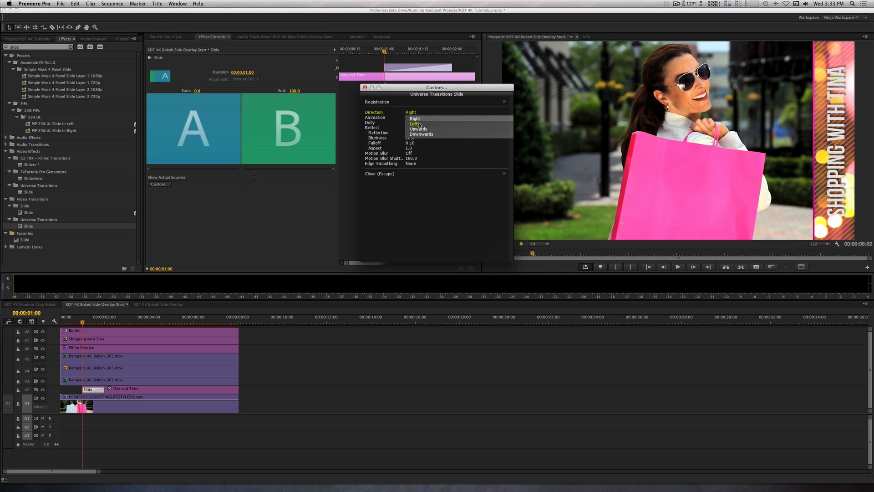
pyautogui.click(415, 124)
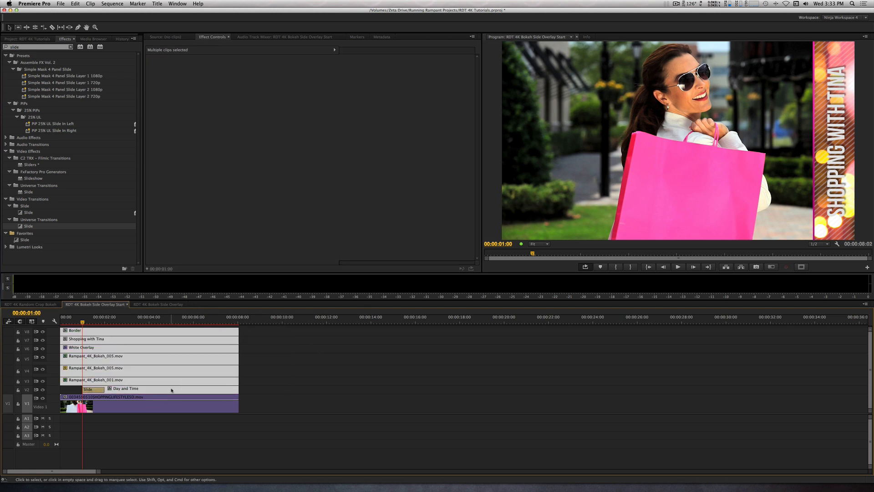
# Nest the border, title, bokeh and date overlay clips as 'Side Overlay'
pyautogui.click(90, 3)
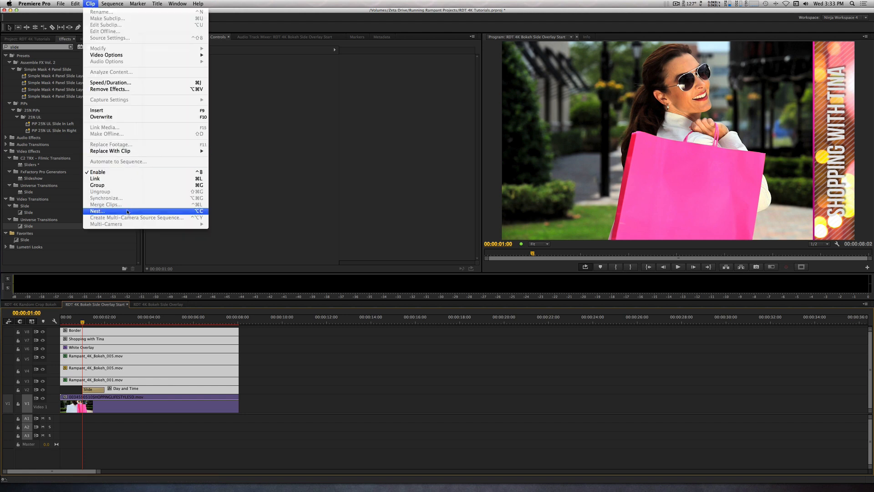
pyautogui.click(97, 211)
pyautogui.write('Side Overla')
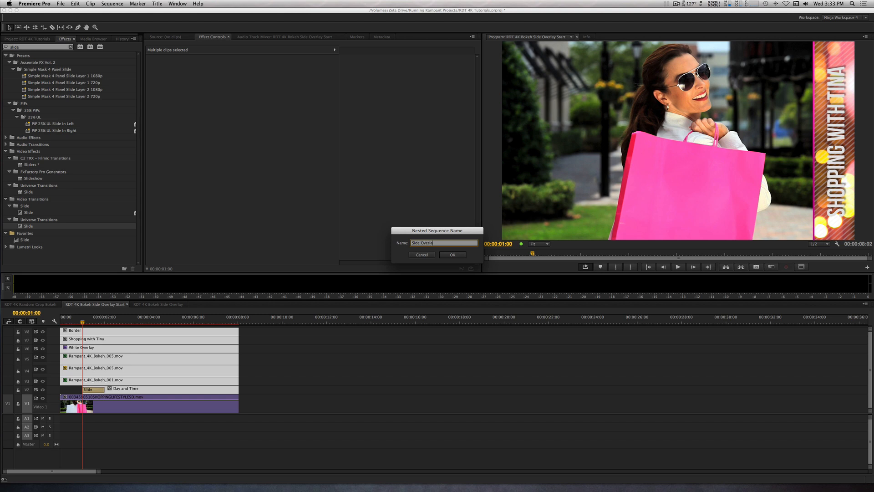
pyautogui.click(452, 255)
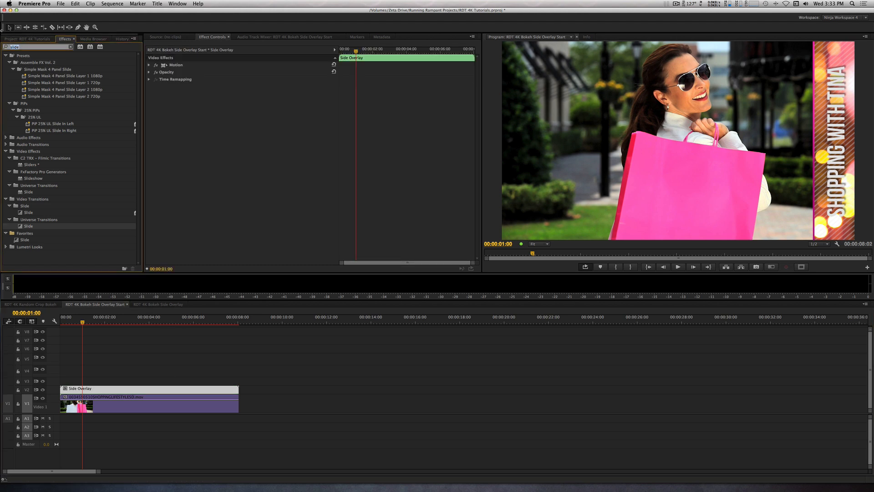
# Search the Effects panel for 'drop shad' to find Drop Shadow, then search 'slide'
pyautogui.write('drop shad')
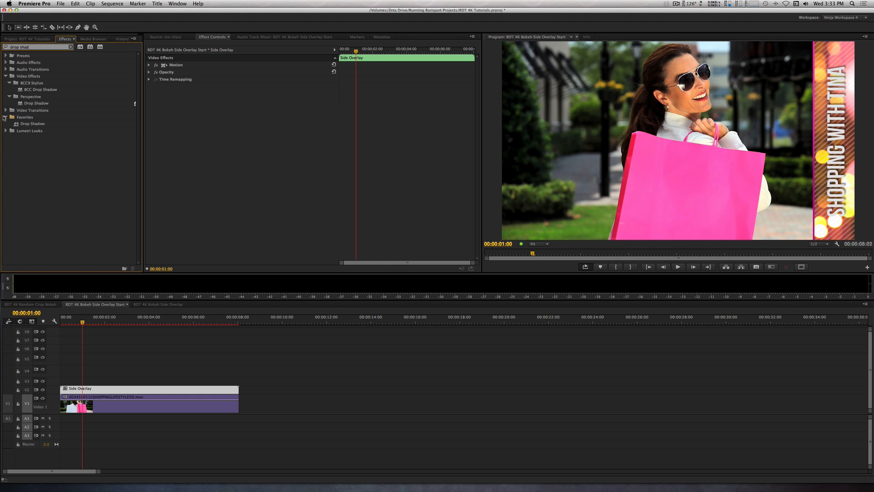
pyautogui.click(148, 87)
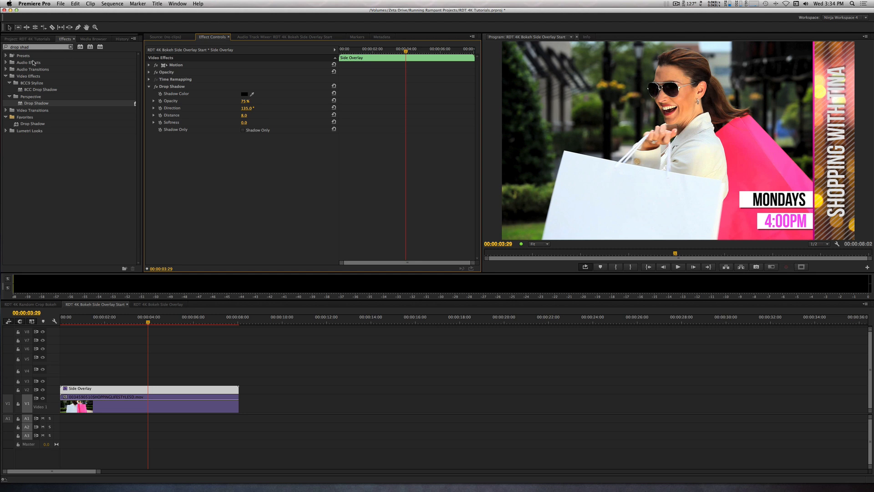
pyautogui.write('slide')
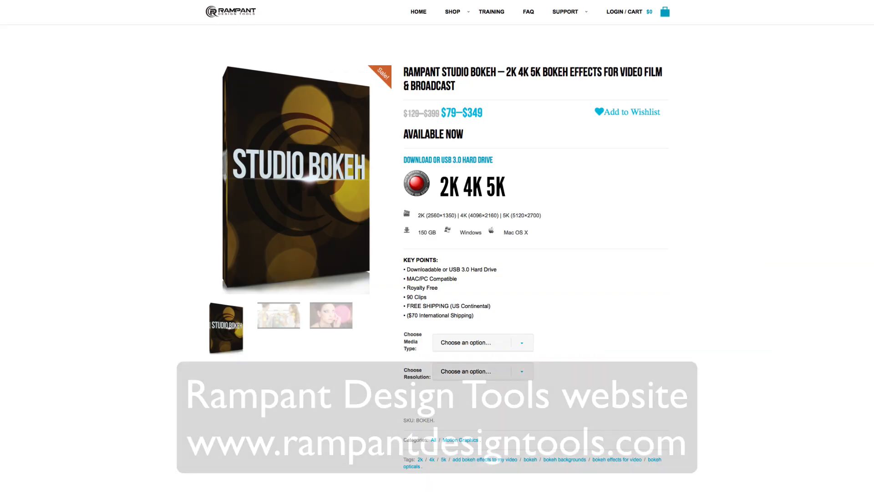
pyautogui.scroll(-3)
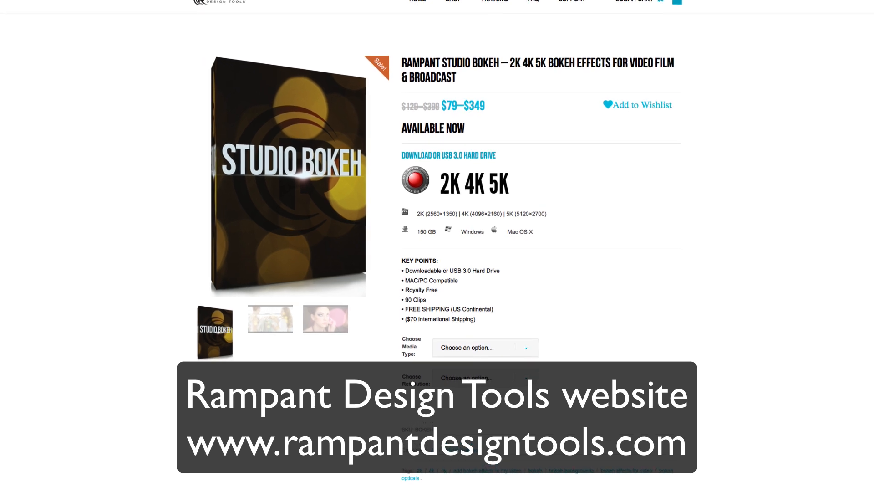
pyautogui.scroll(-3)
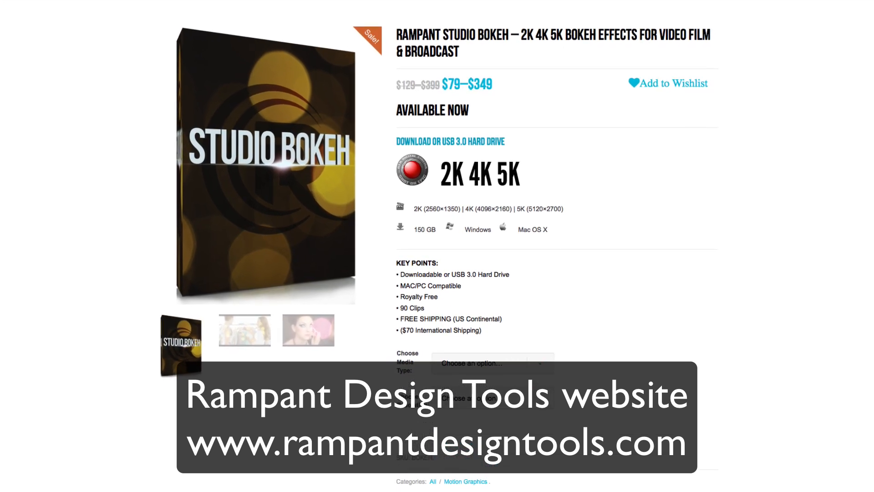
pyautogui.scroll(-3)
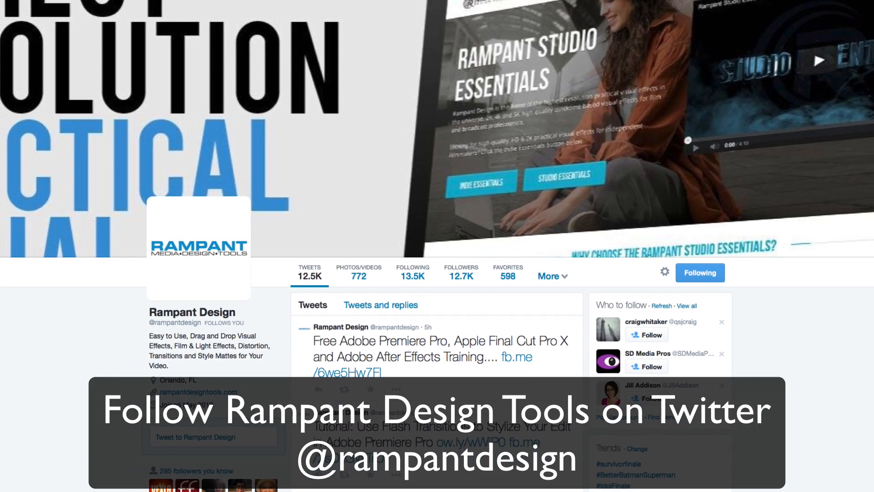
pyautogui.scroll(-3)
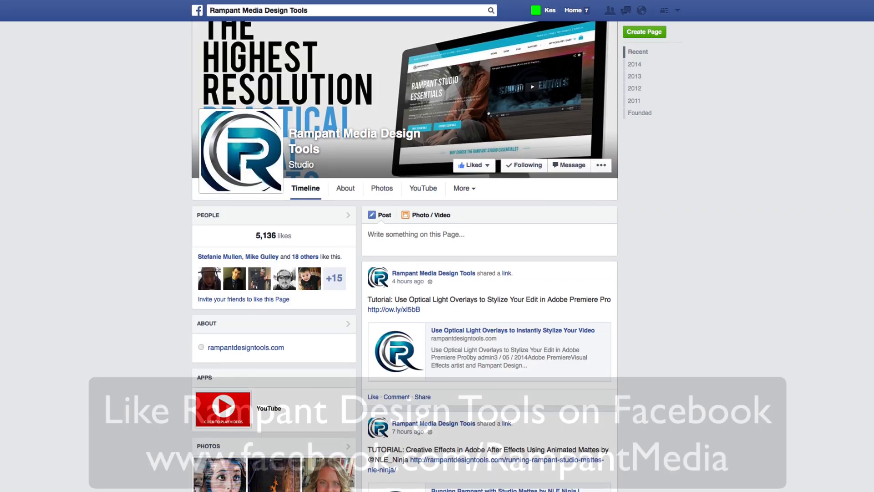
pyautogui.scroll(-3)
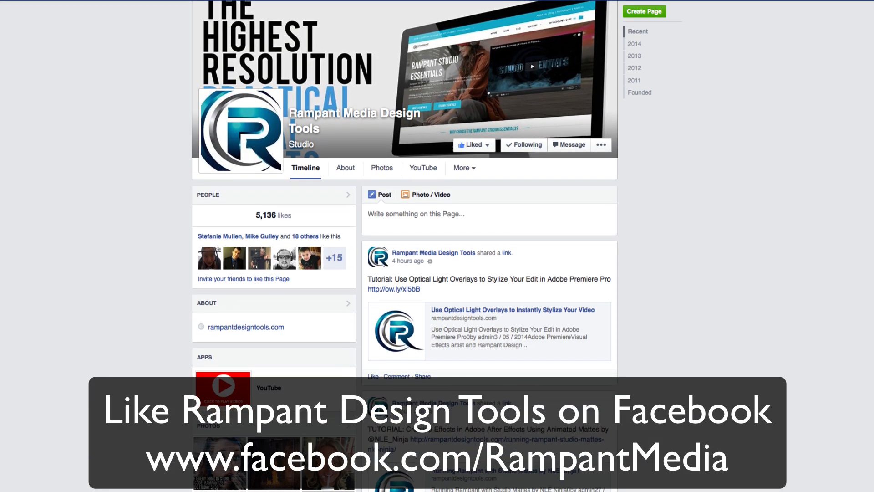
pyautogui.scroll(-3)
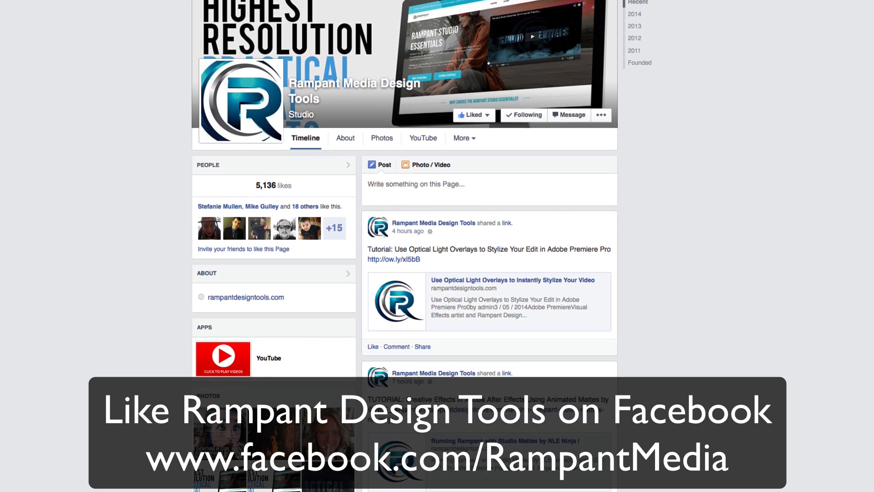
pyautogui.scroll(-3)
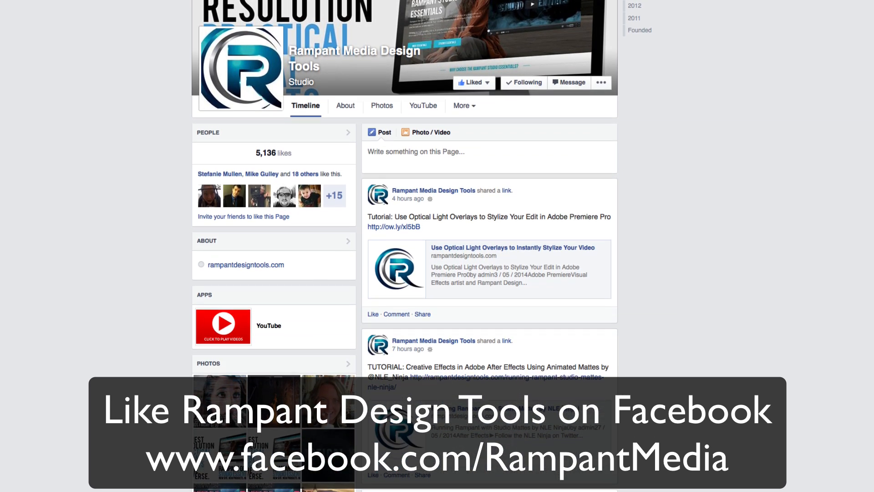
pyautogui.scroll(-3)
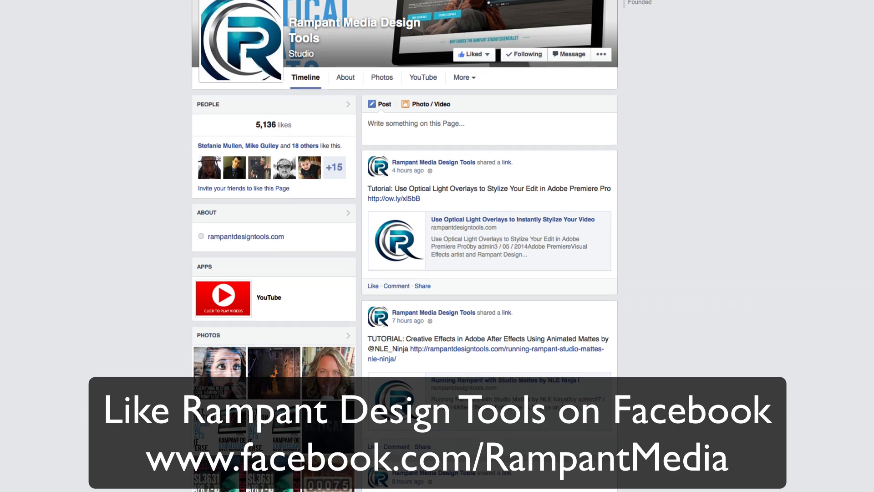